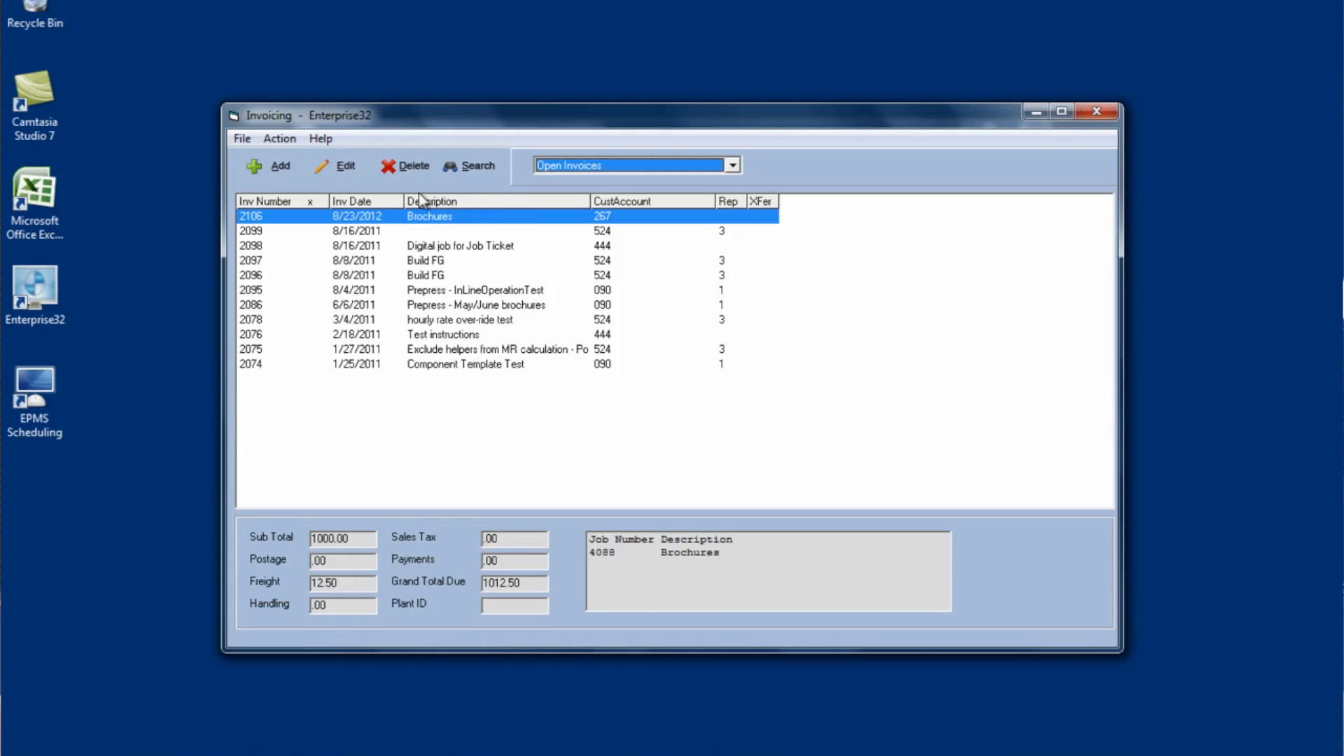
mouse_move(430, 224)
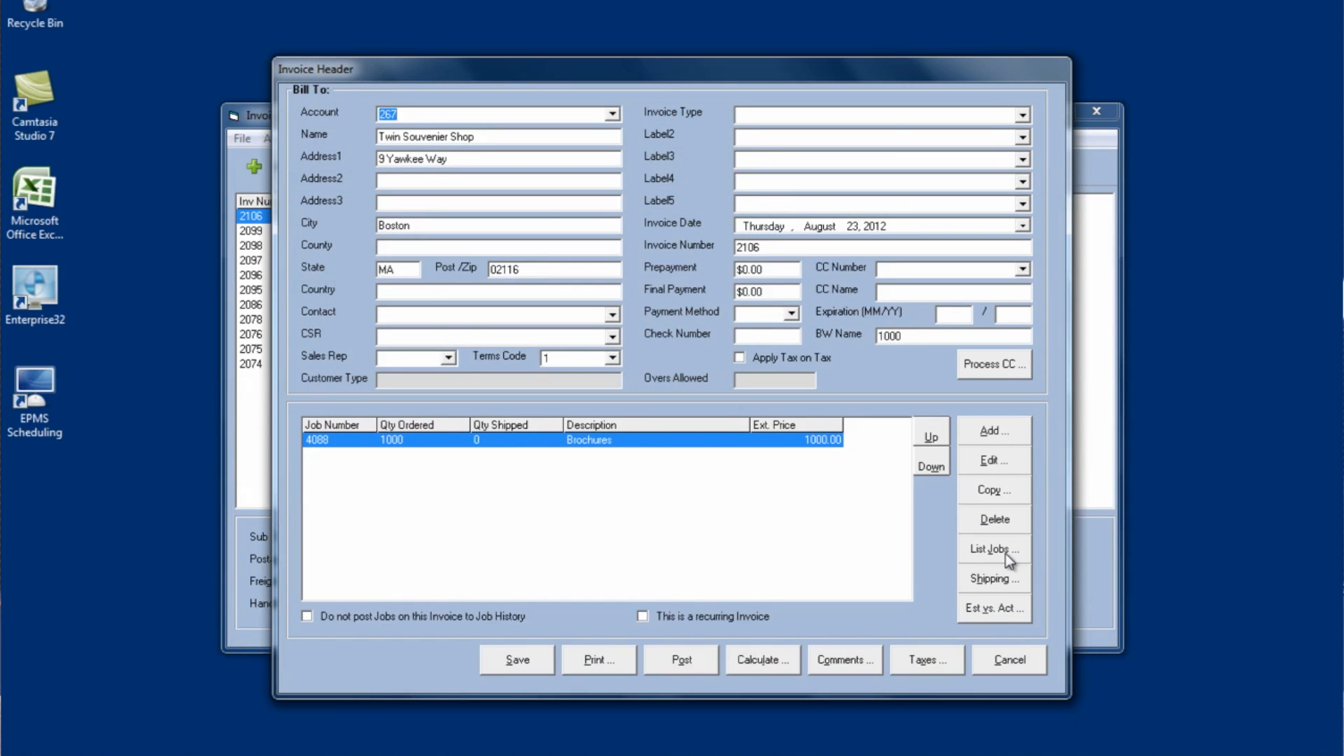
Step: Add closed-out jobs 3718 and 3917 to invoice 2106 next to Brochures job 4088
click(994, 549)
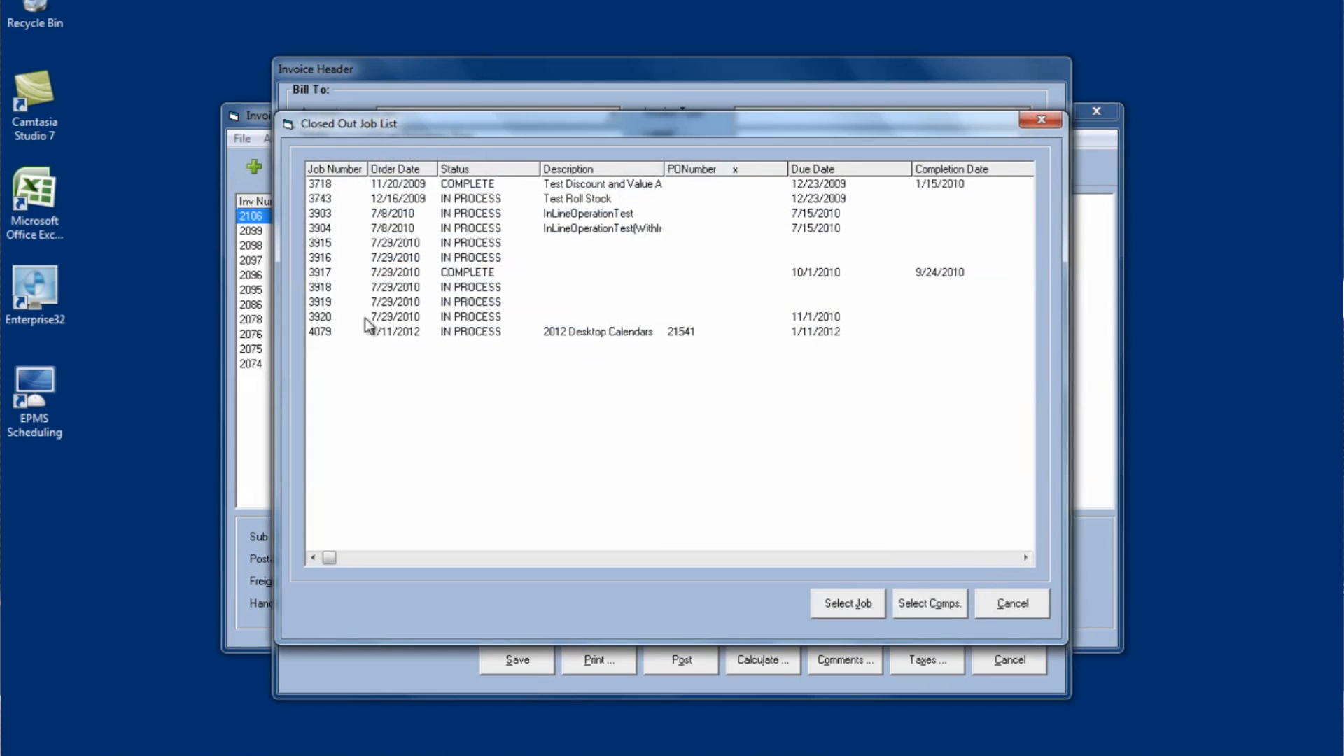
mouse_move(461, 345)
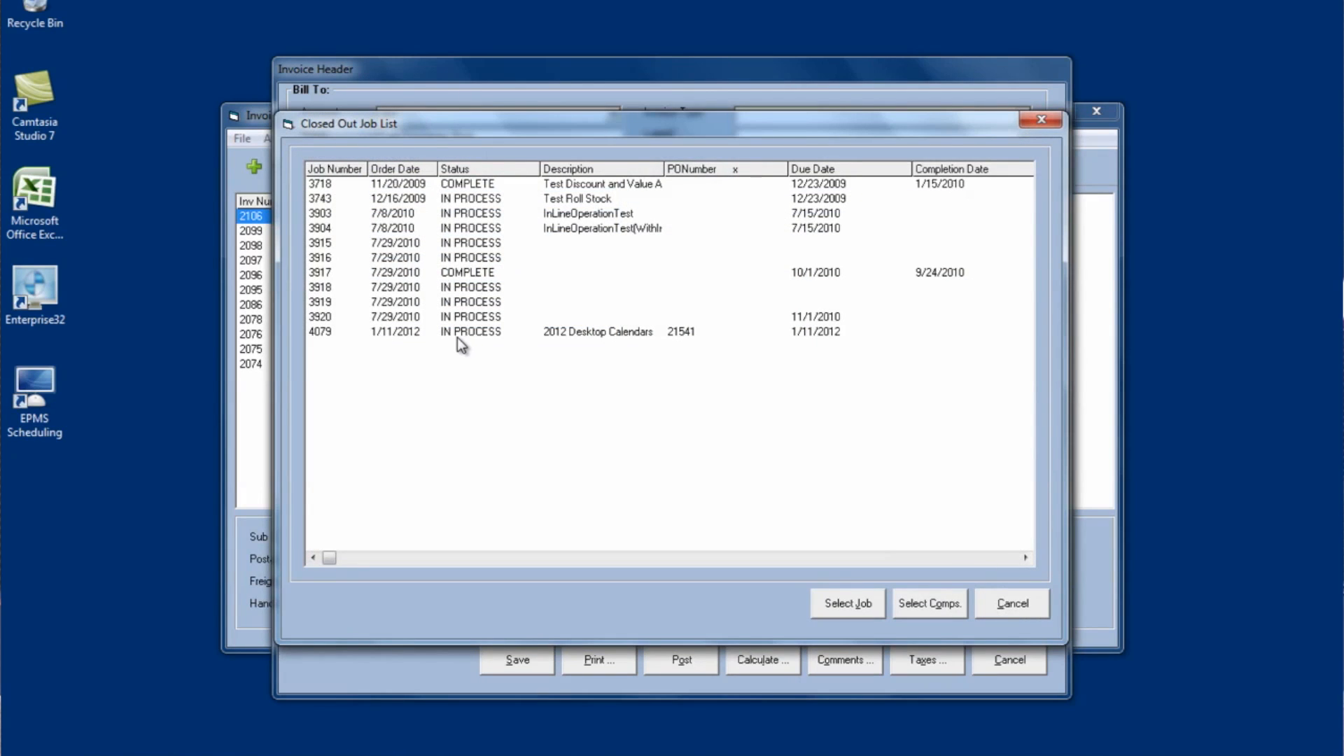
mouse_move(490, 199)
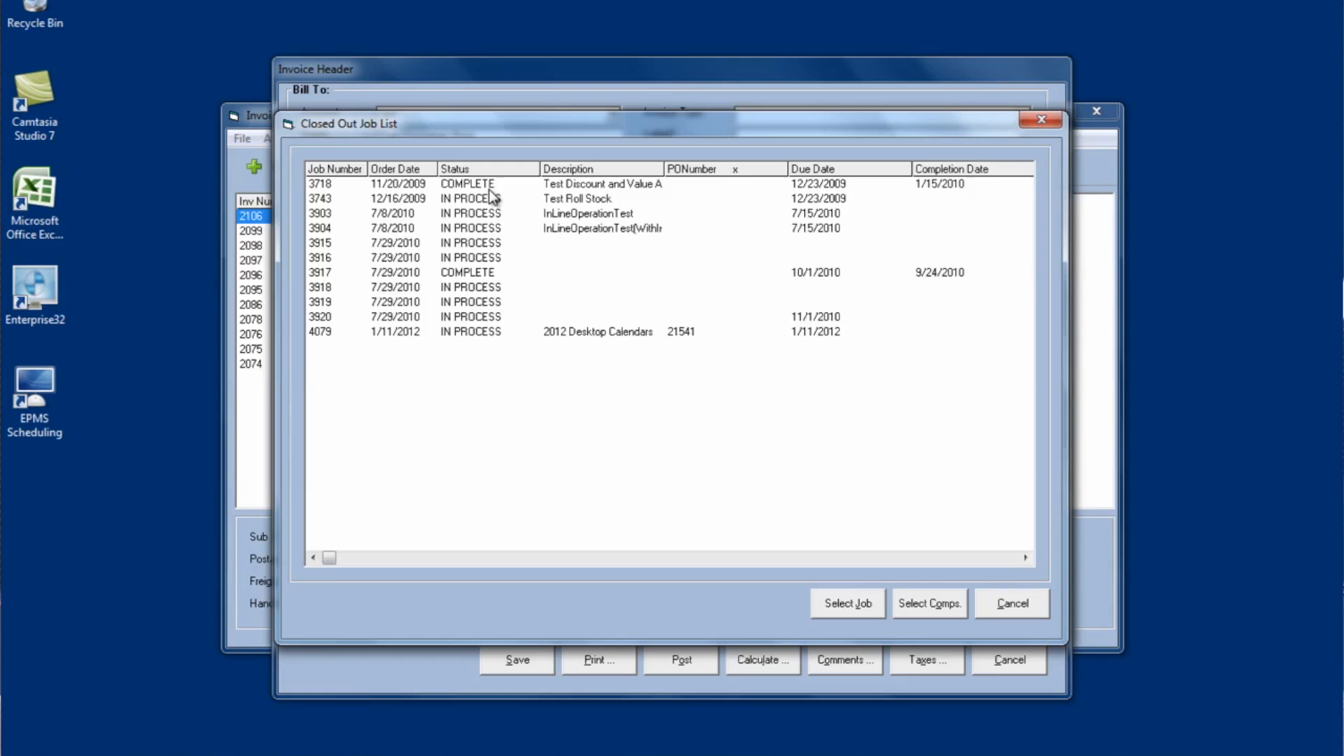
mouse_move(493, 189)
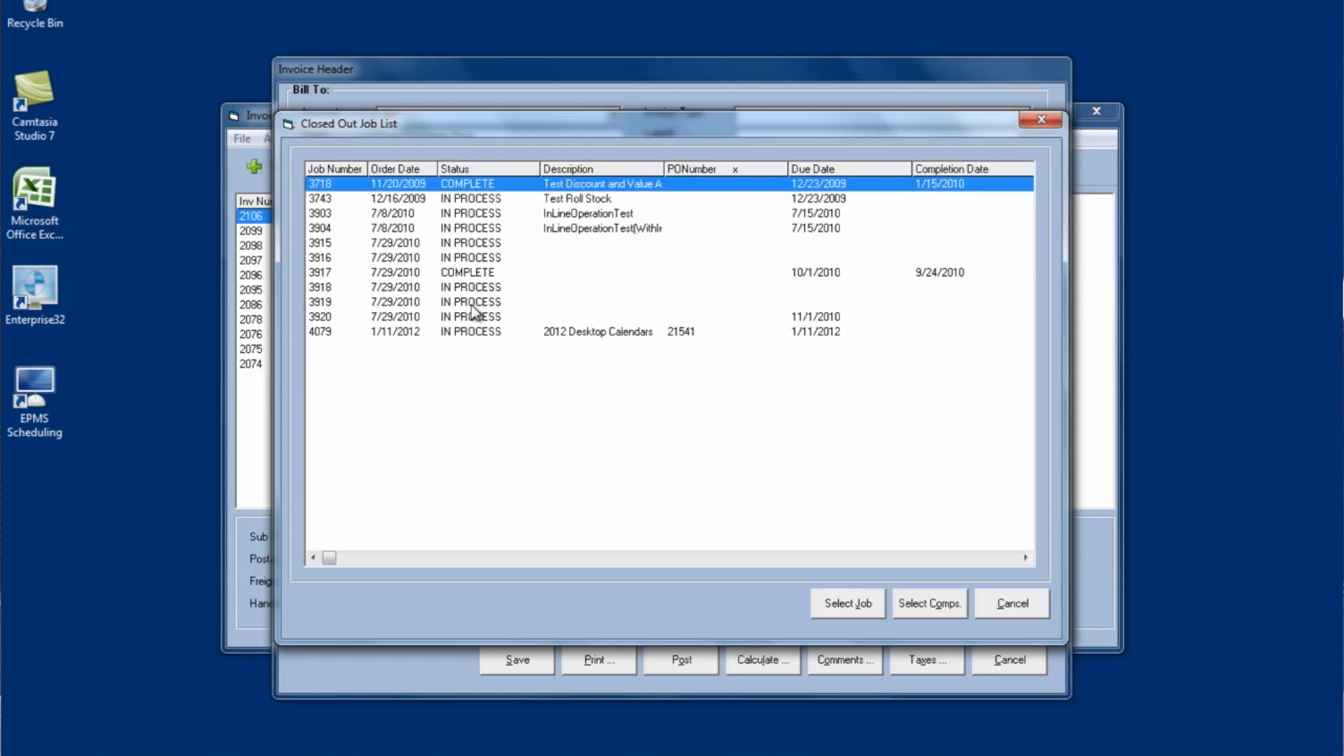
click(468, 273)
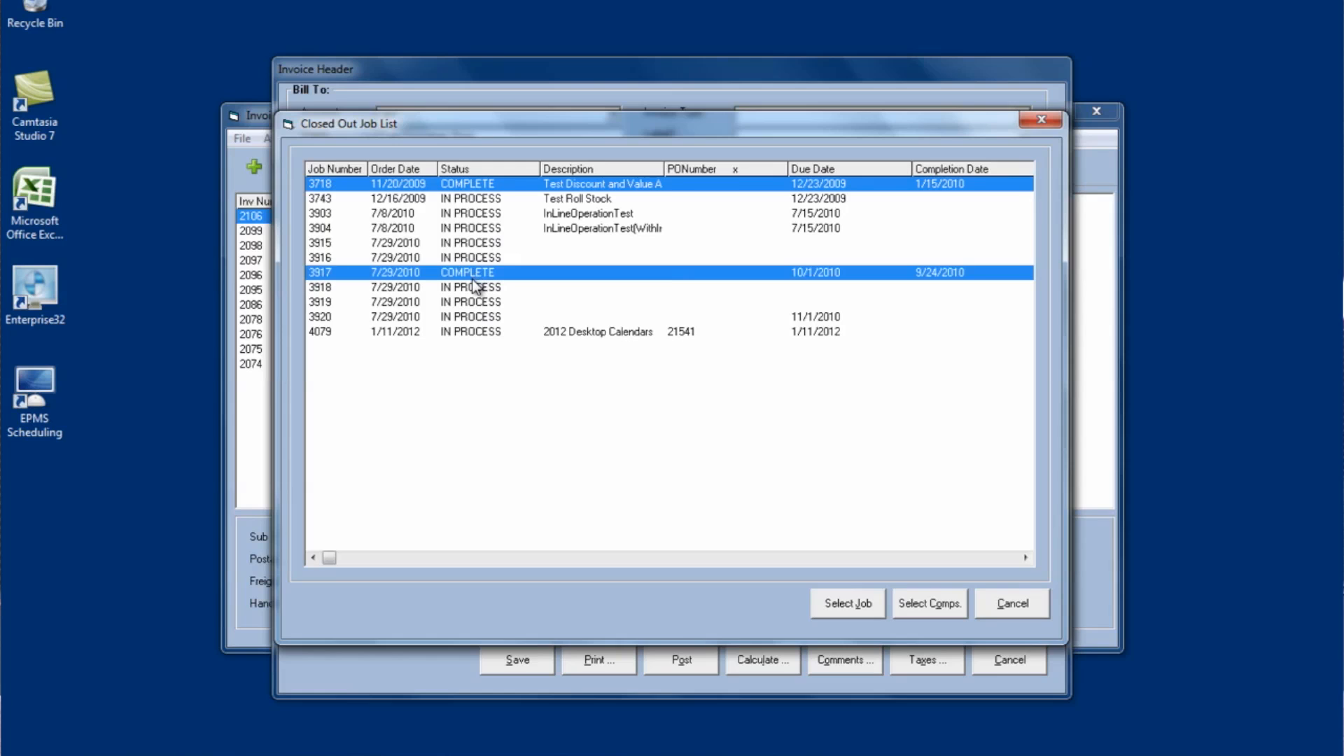
mouse_move(719, 598)
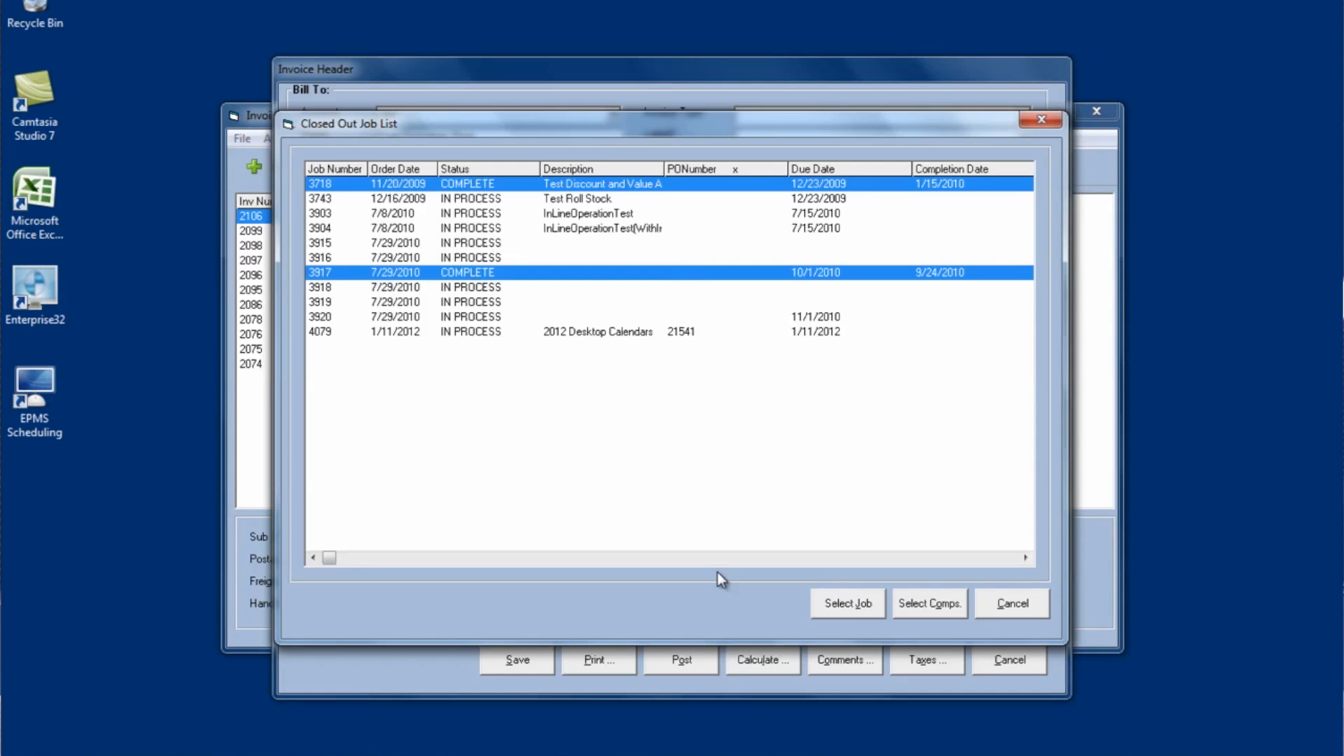
mouse_move(495, 204)
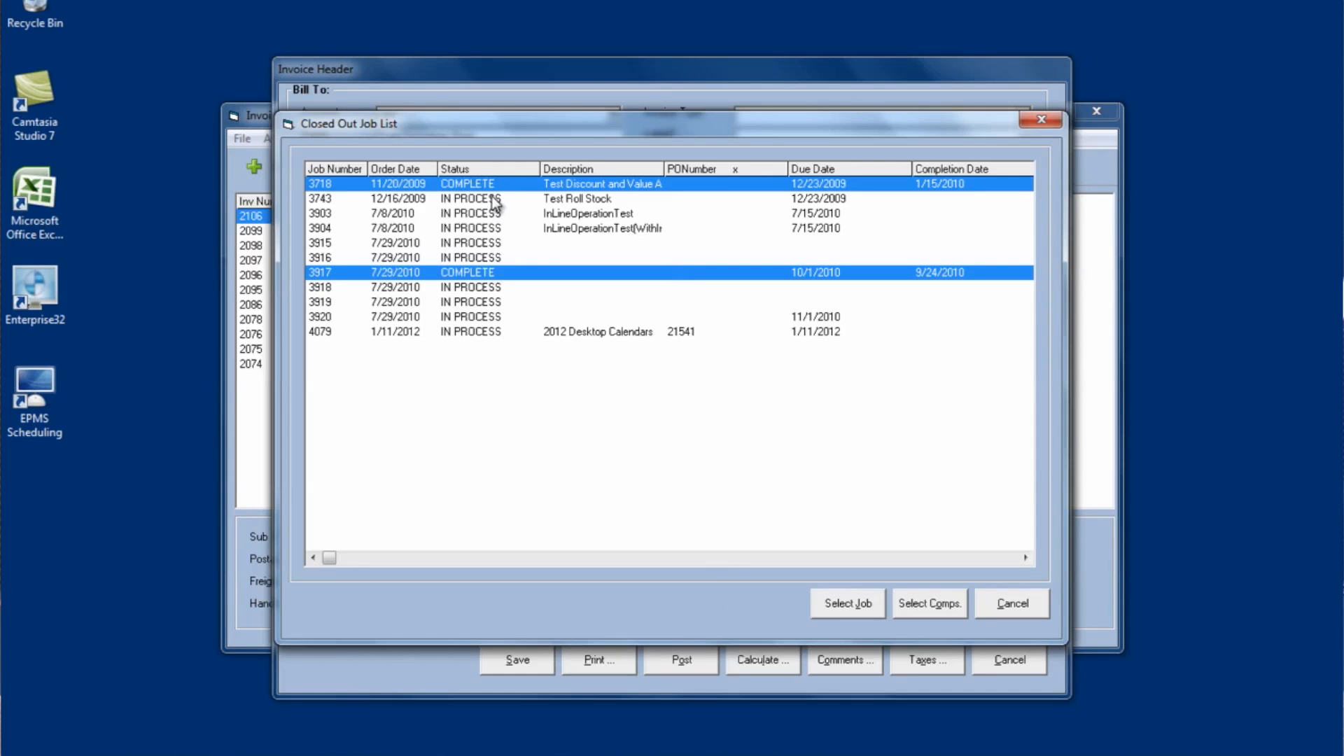
mouse_move(568, 187)
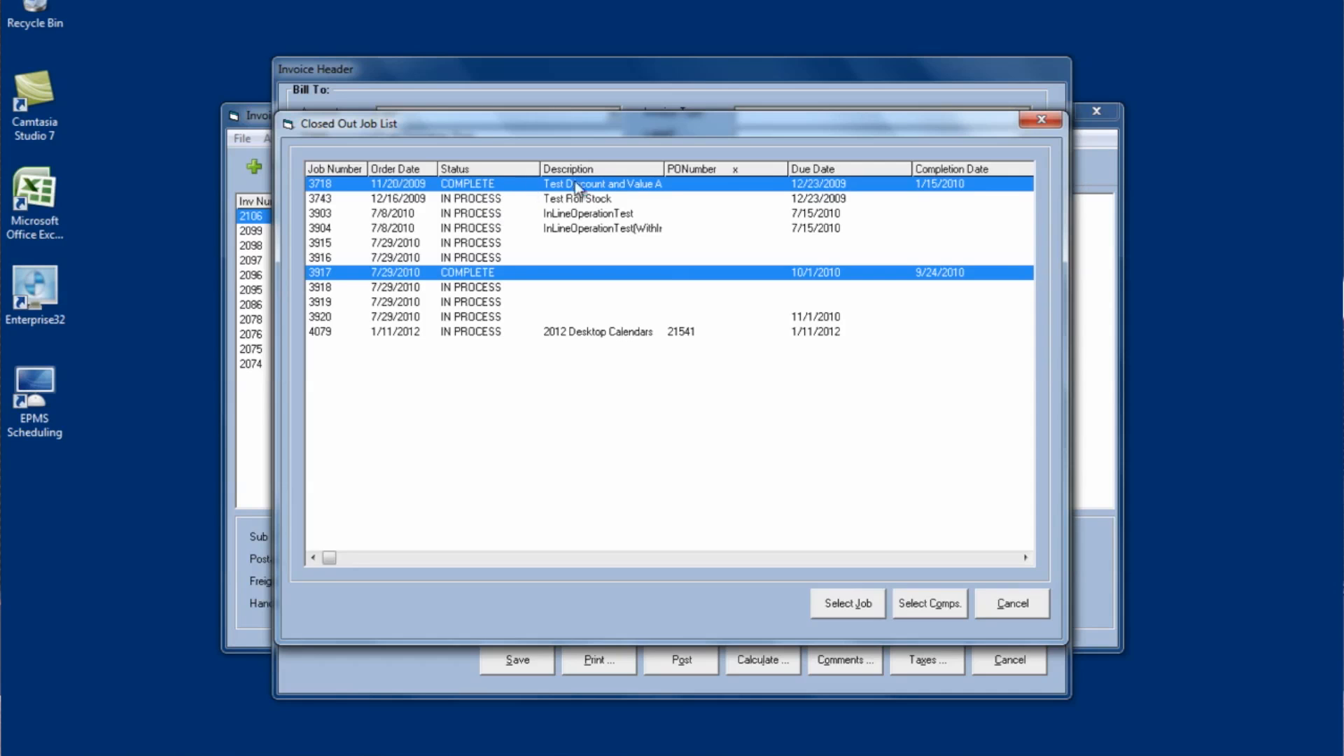
mouse_move(510, 184)
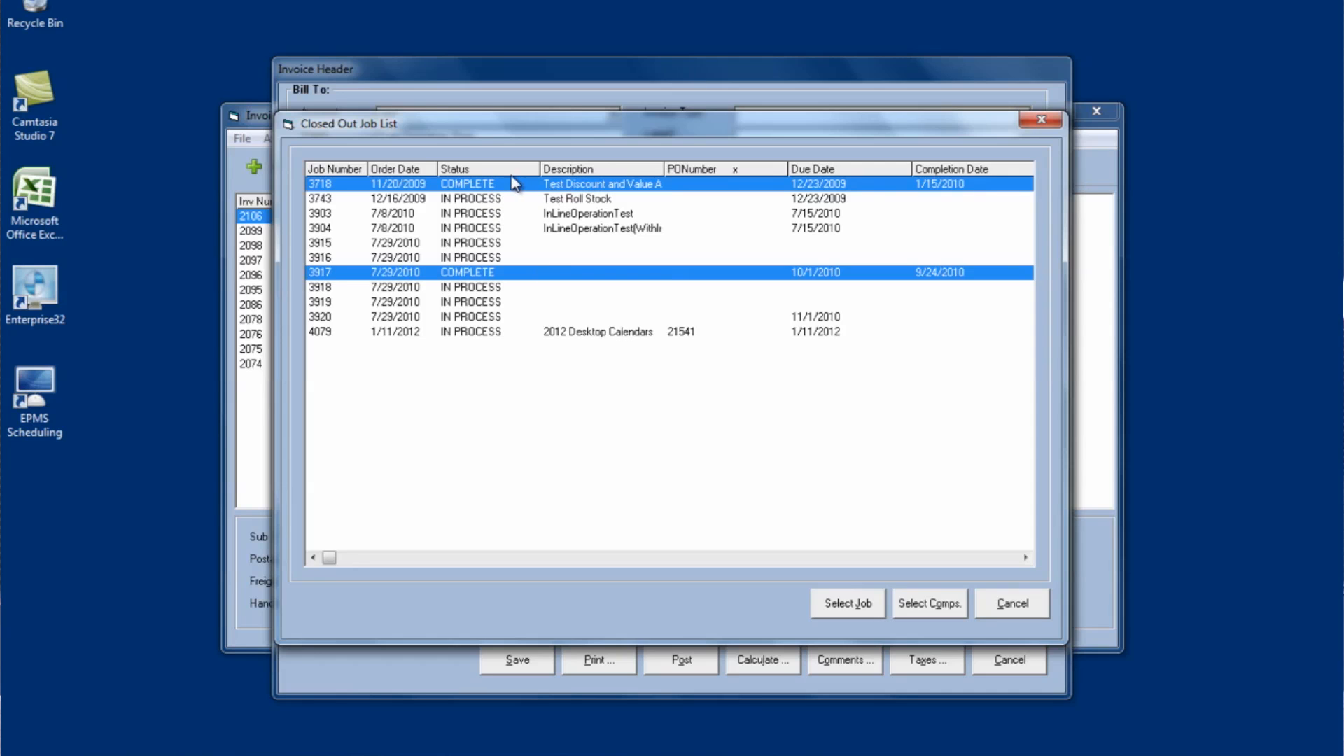
mouse_move(652, 631)
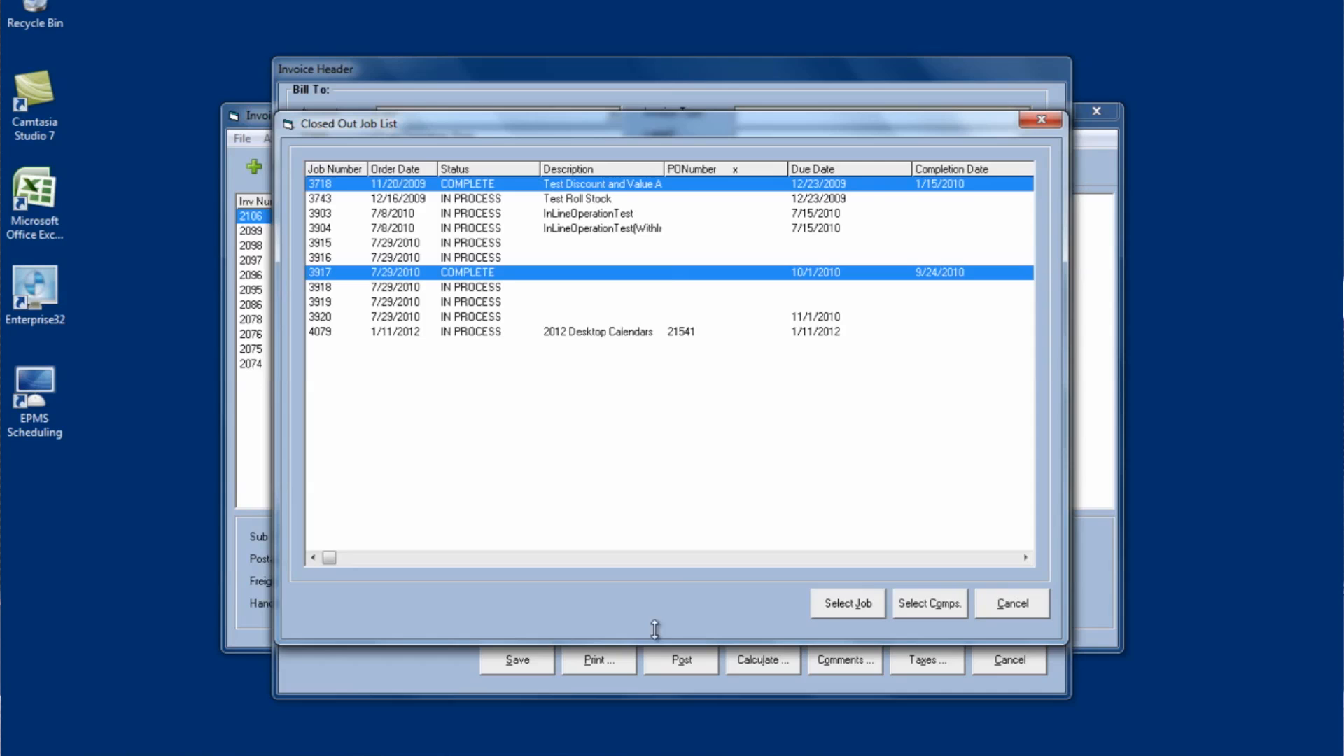
mouse_move(836, 641)
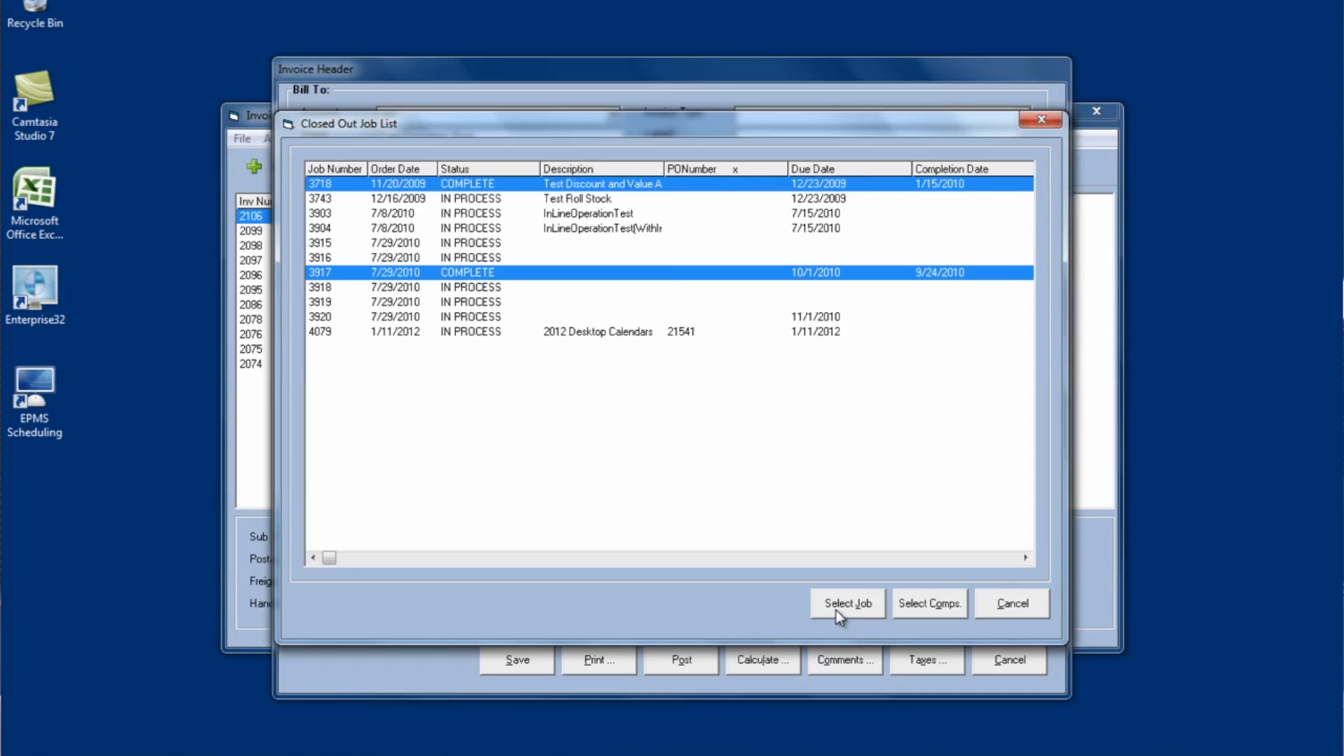
mouse_move(914, 628)
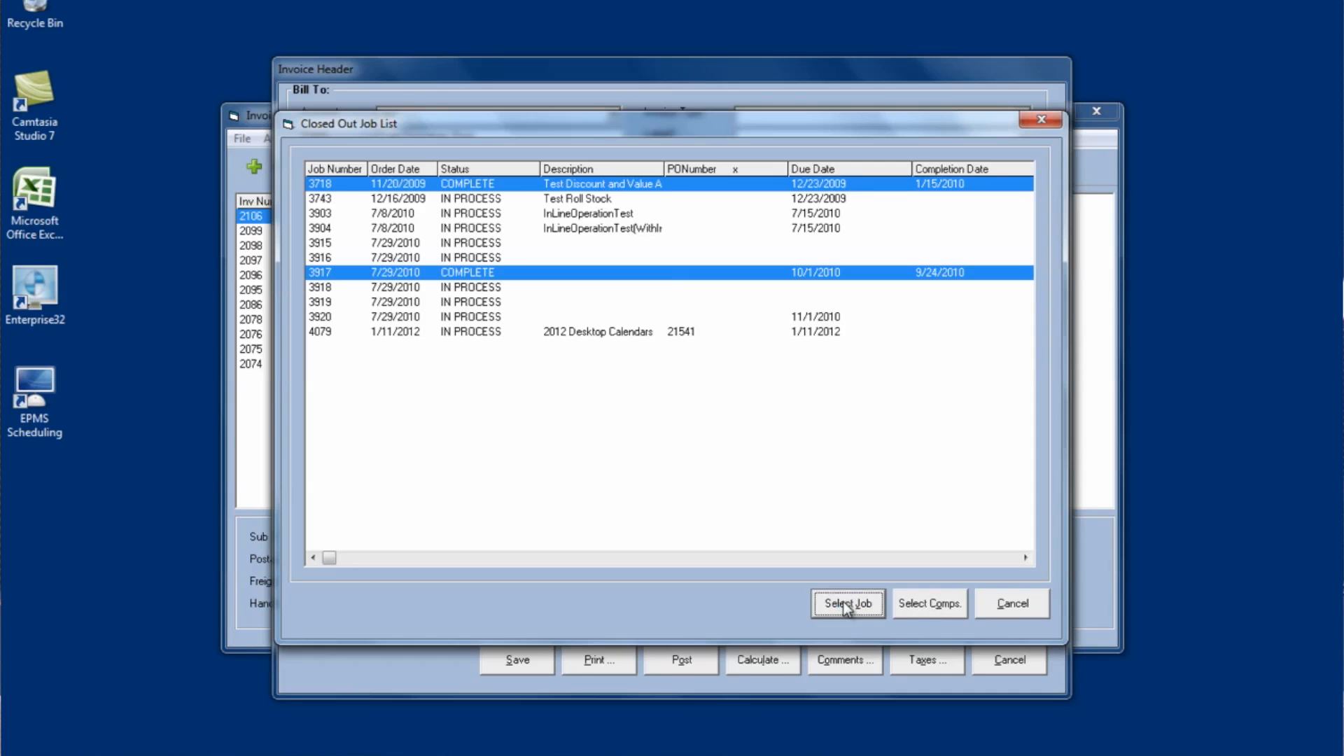
click(848, 604)
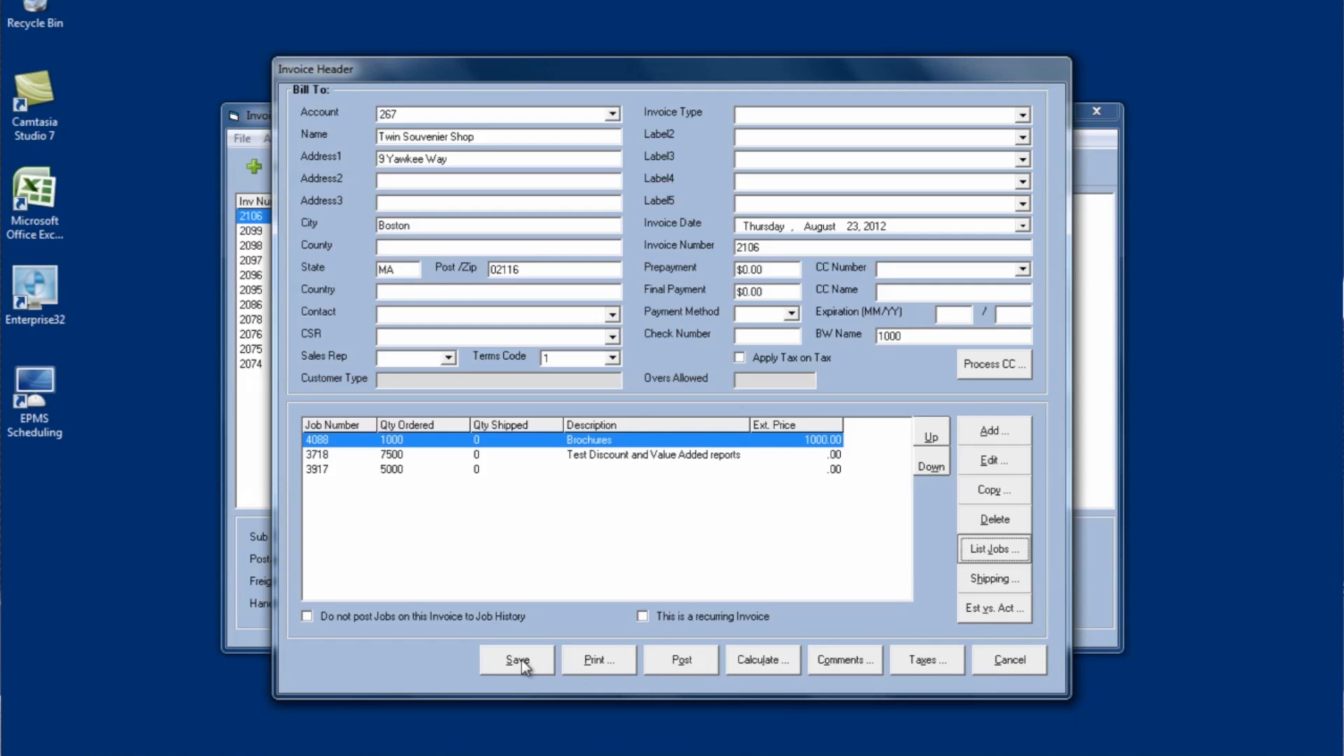
Step: Save invoice 2106, then save invoice 2107 billing account 1003 for Flyers job 4087
click(516, 660)
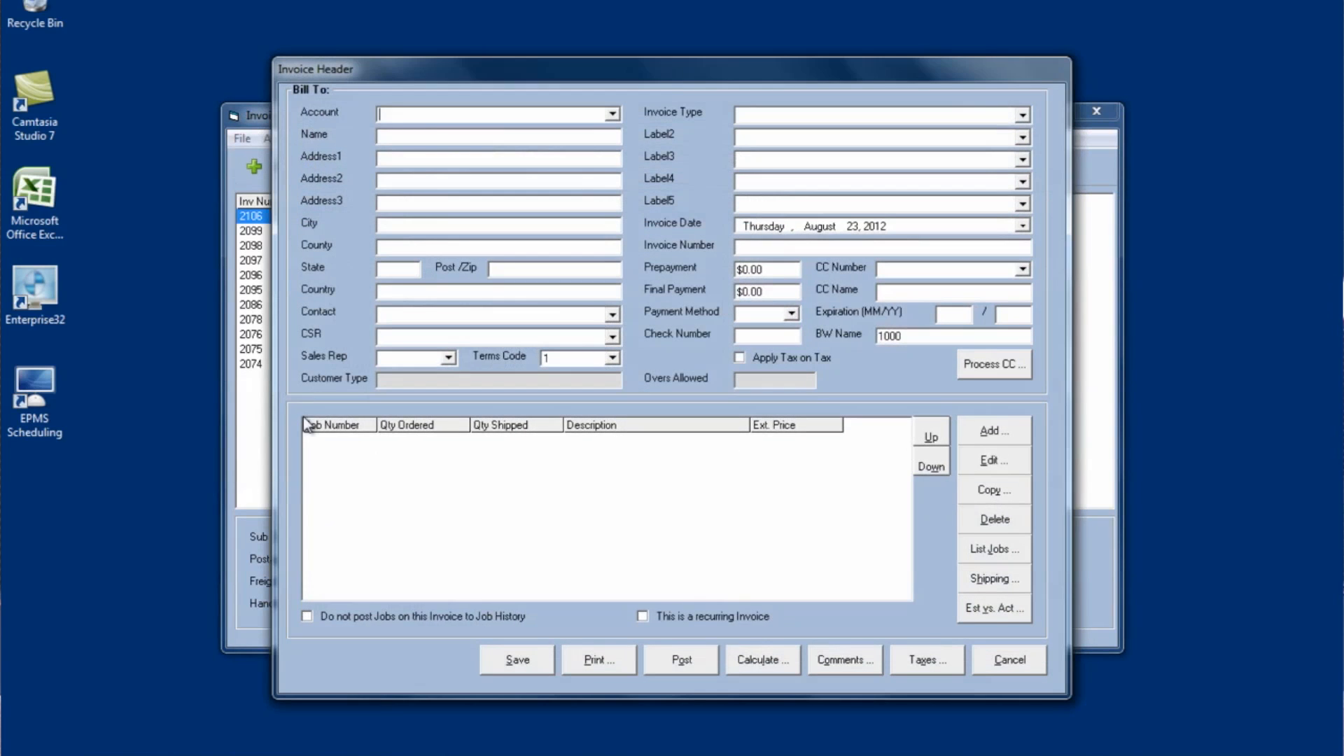
mouse_move(532, 638)
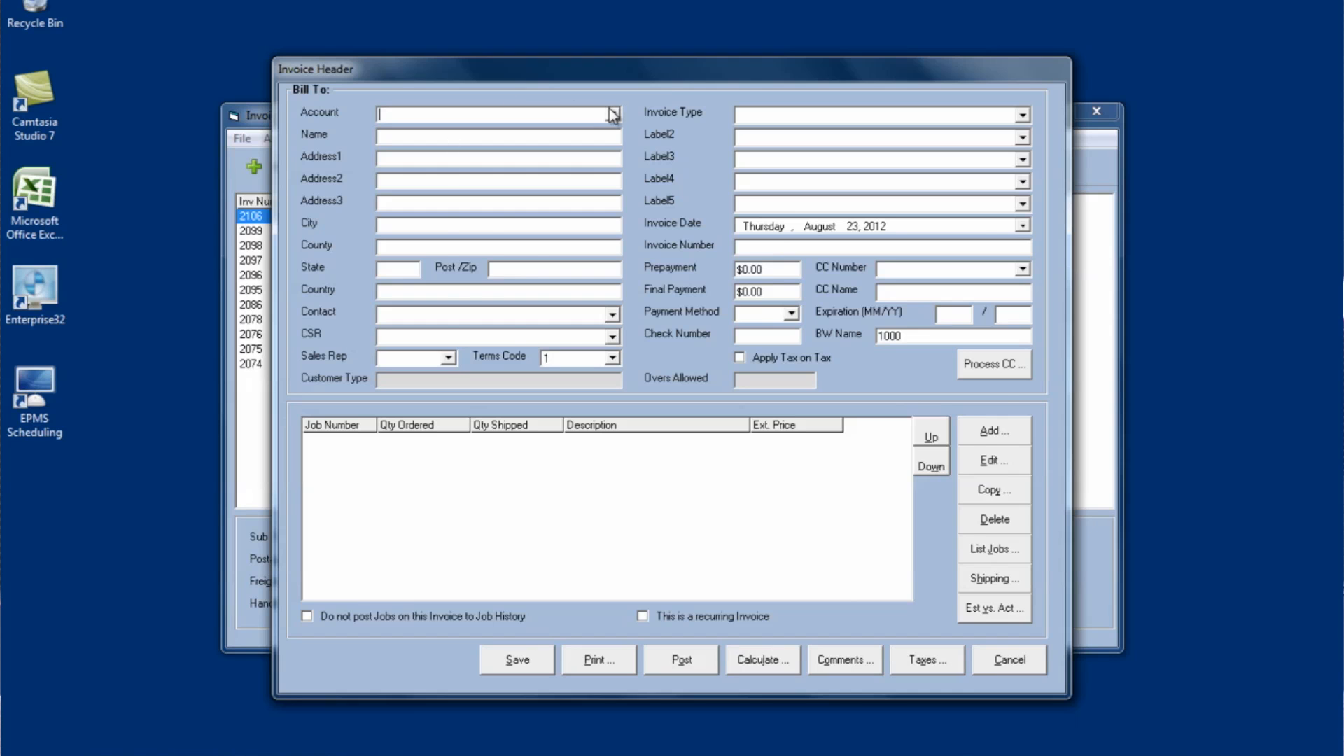
click(611, 112)
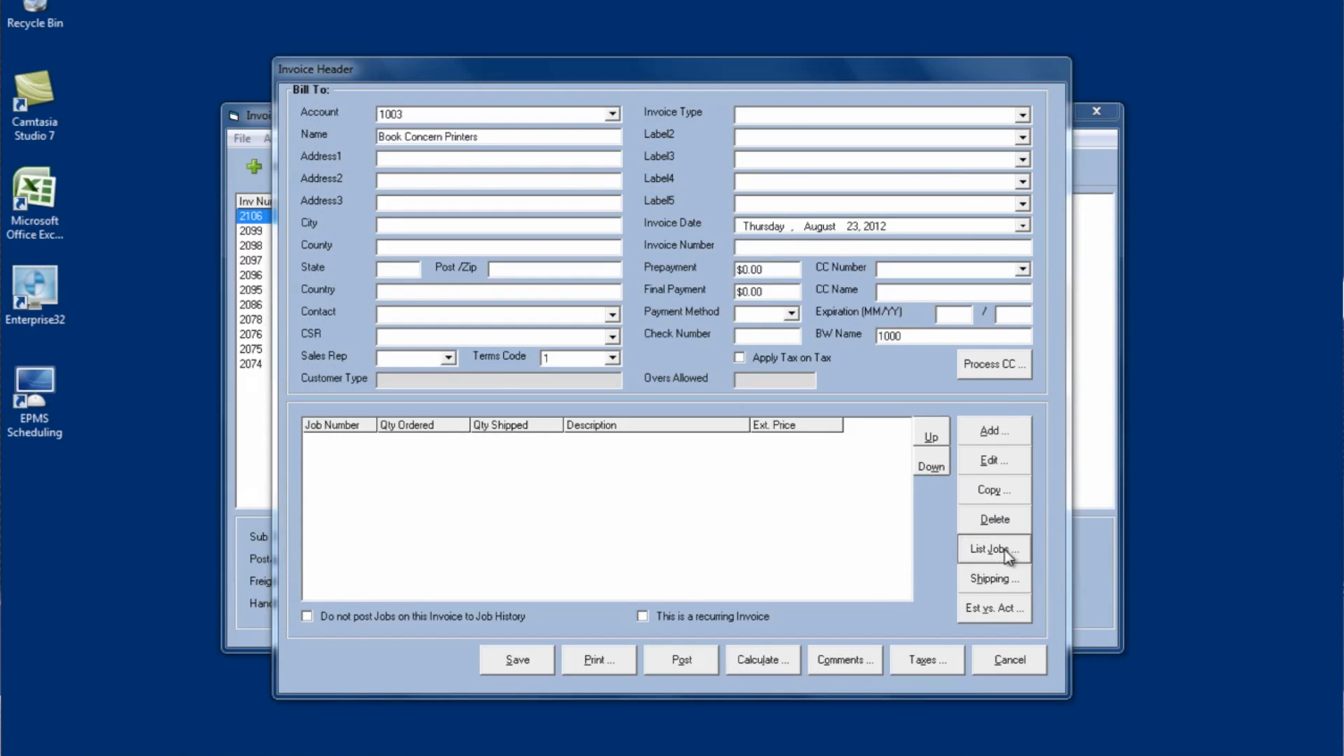
click(994, 548)
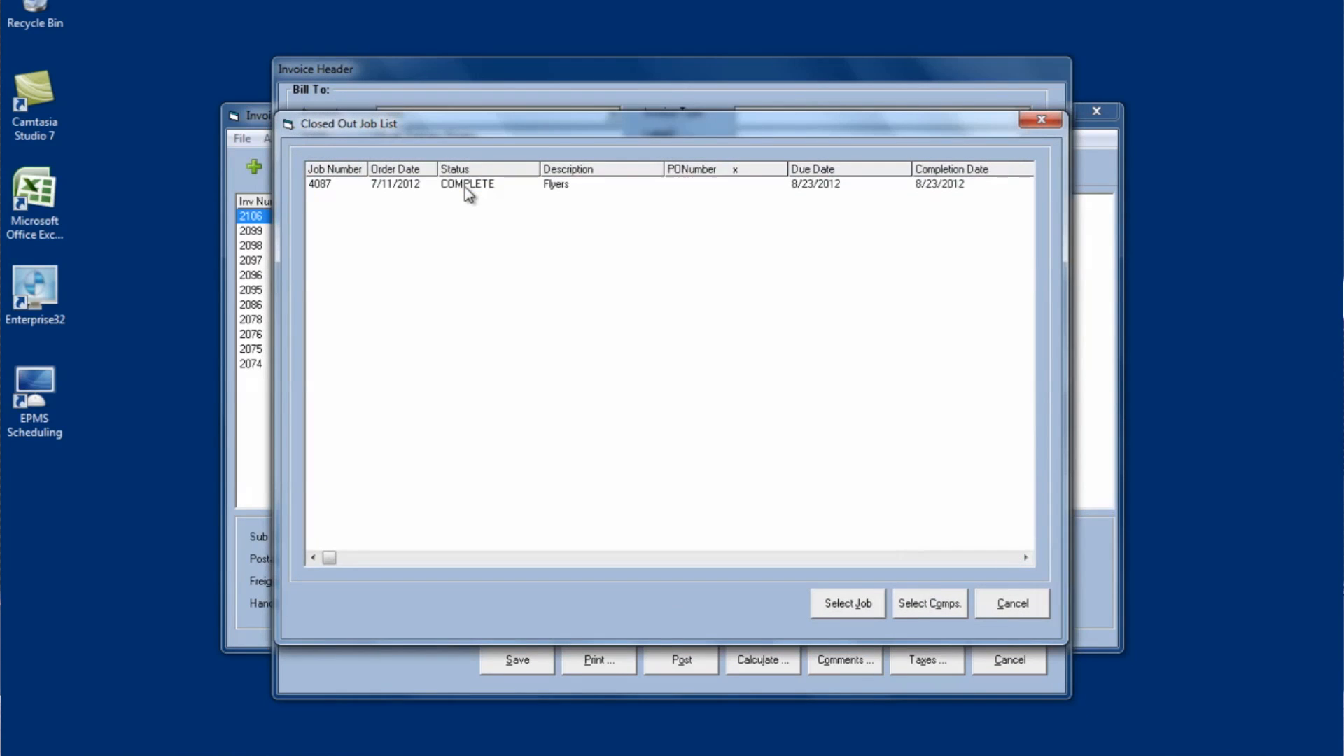
click(467, 185)
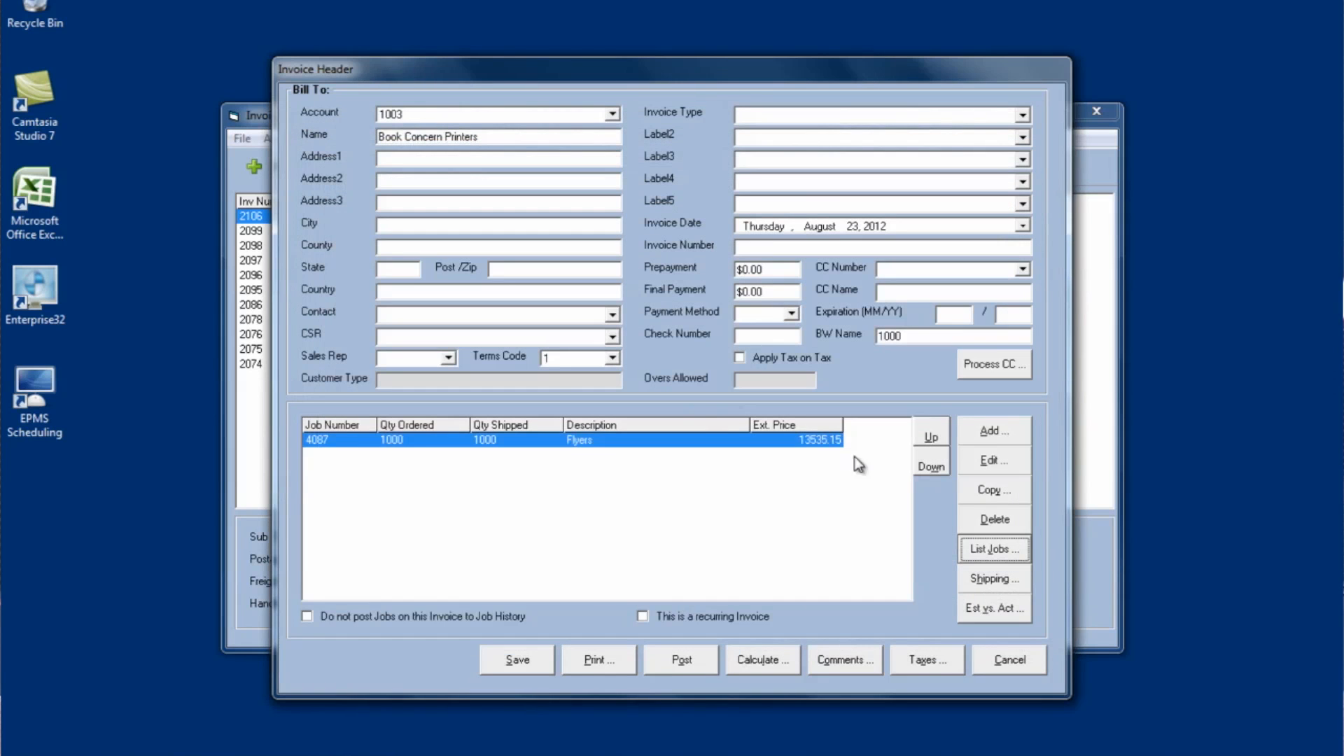
click(516, 659)
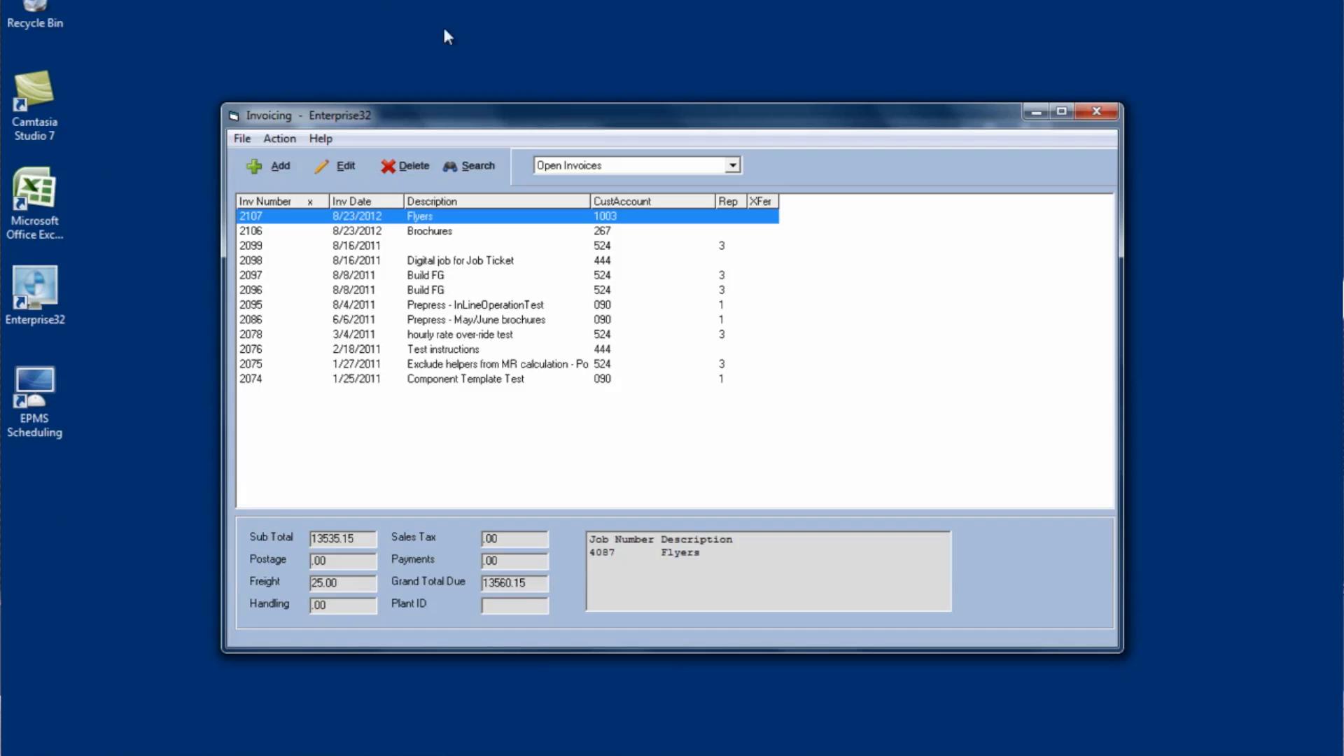
mouse_move(325, 168)
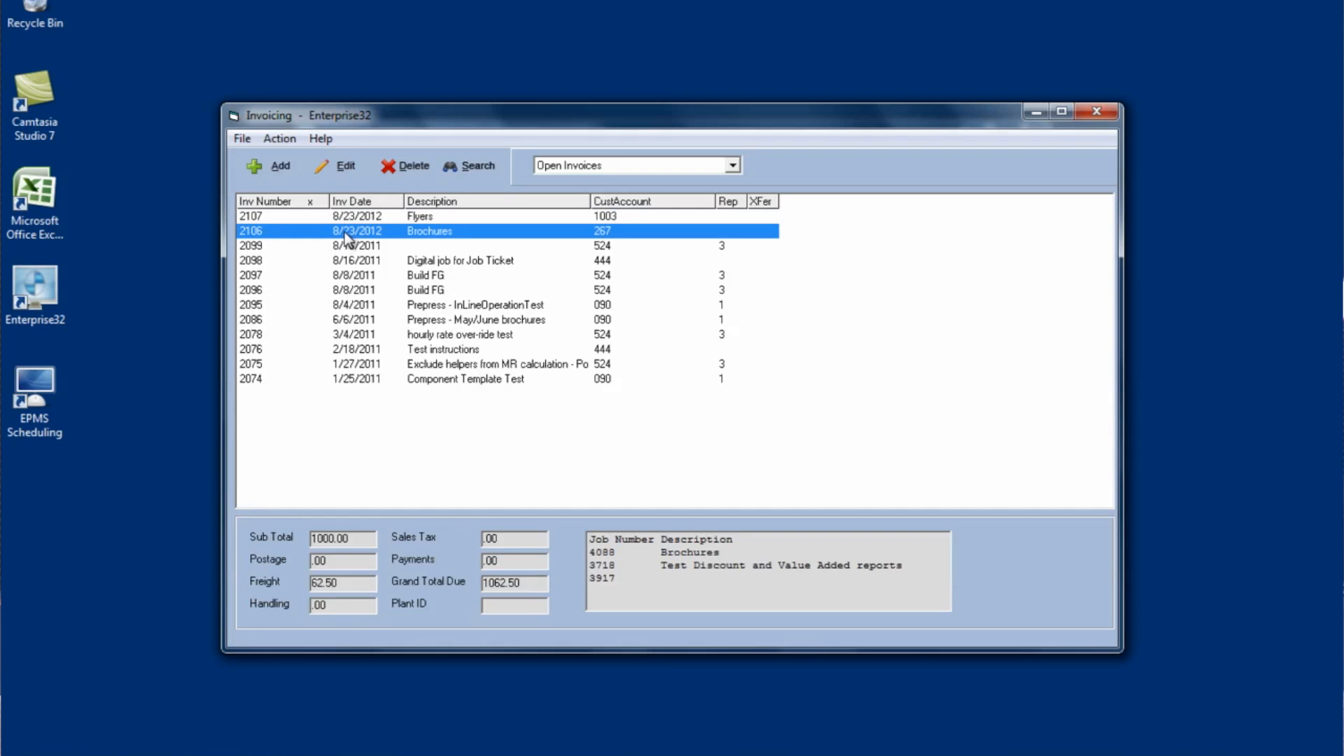
Step: Reopen invoice 2106, remove jobs 3718 and 3917, and open job 4088's line item
double_click(428, 231)
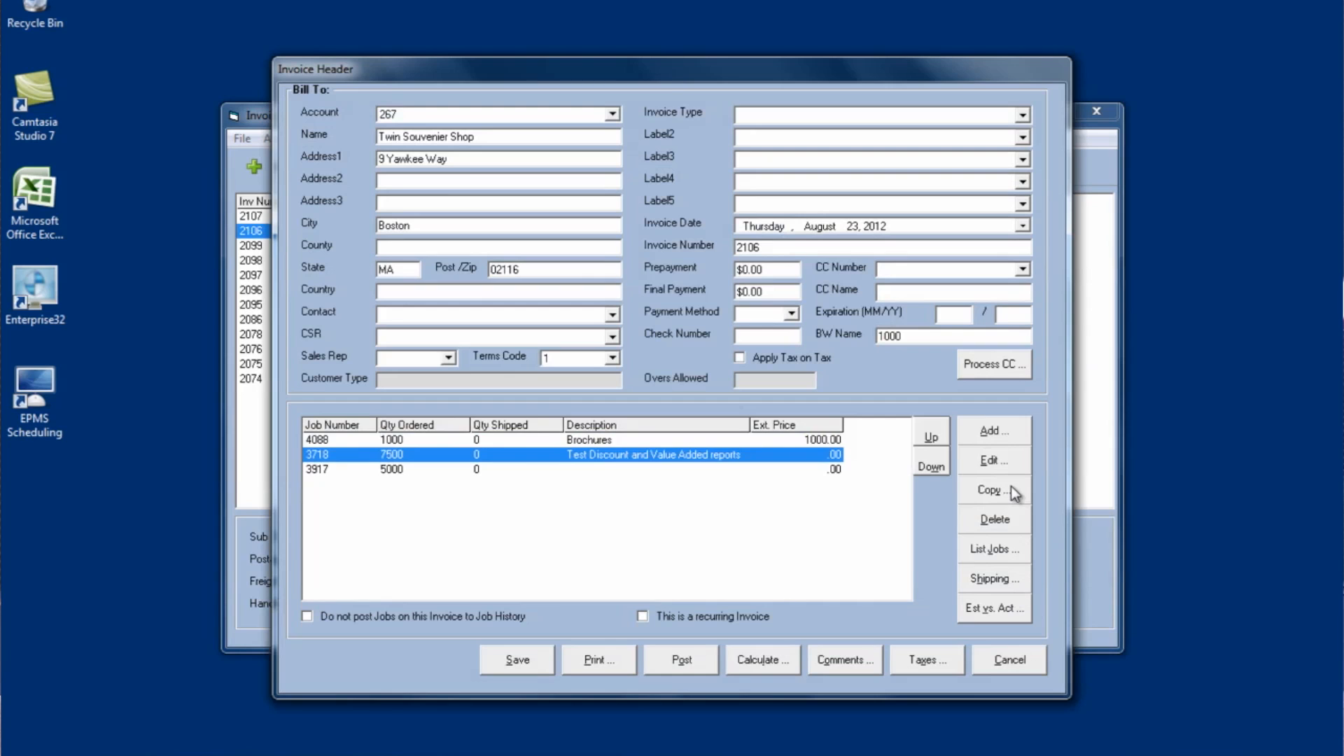
click(994, 519)
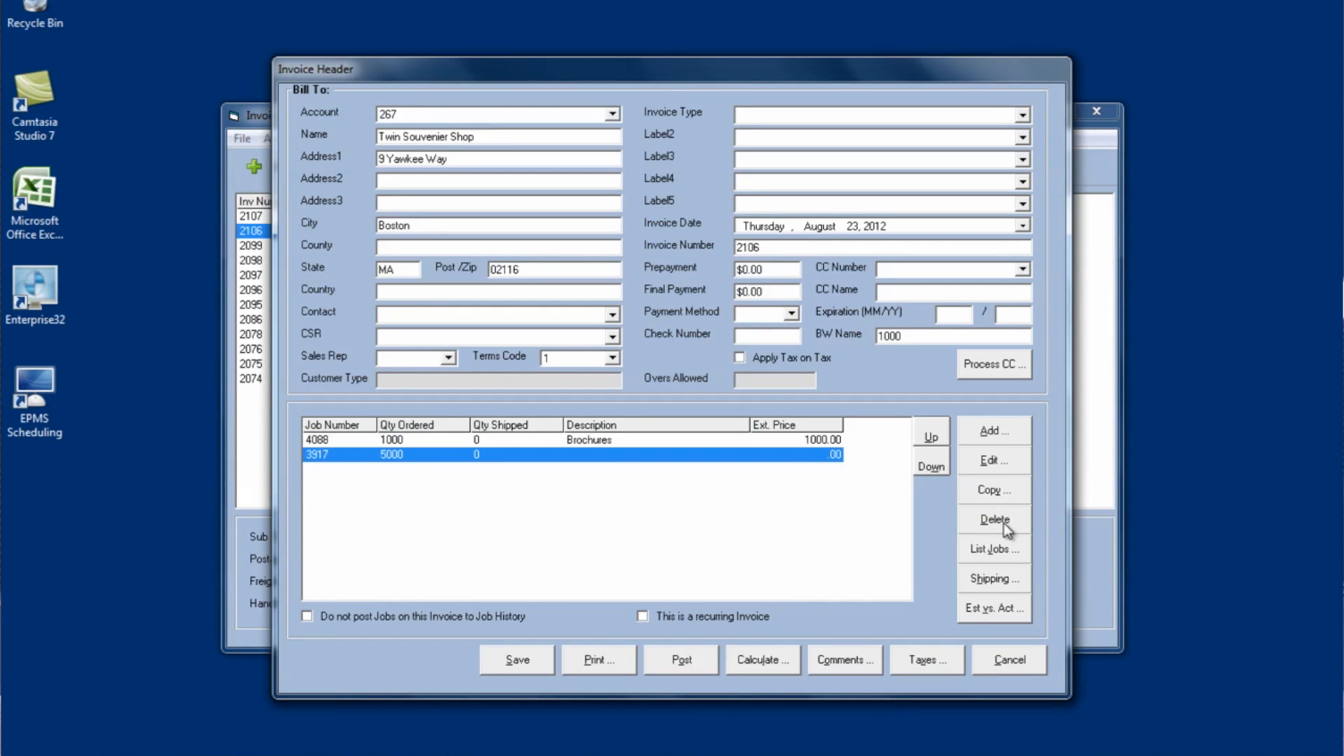
click(994, 520)
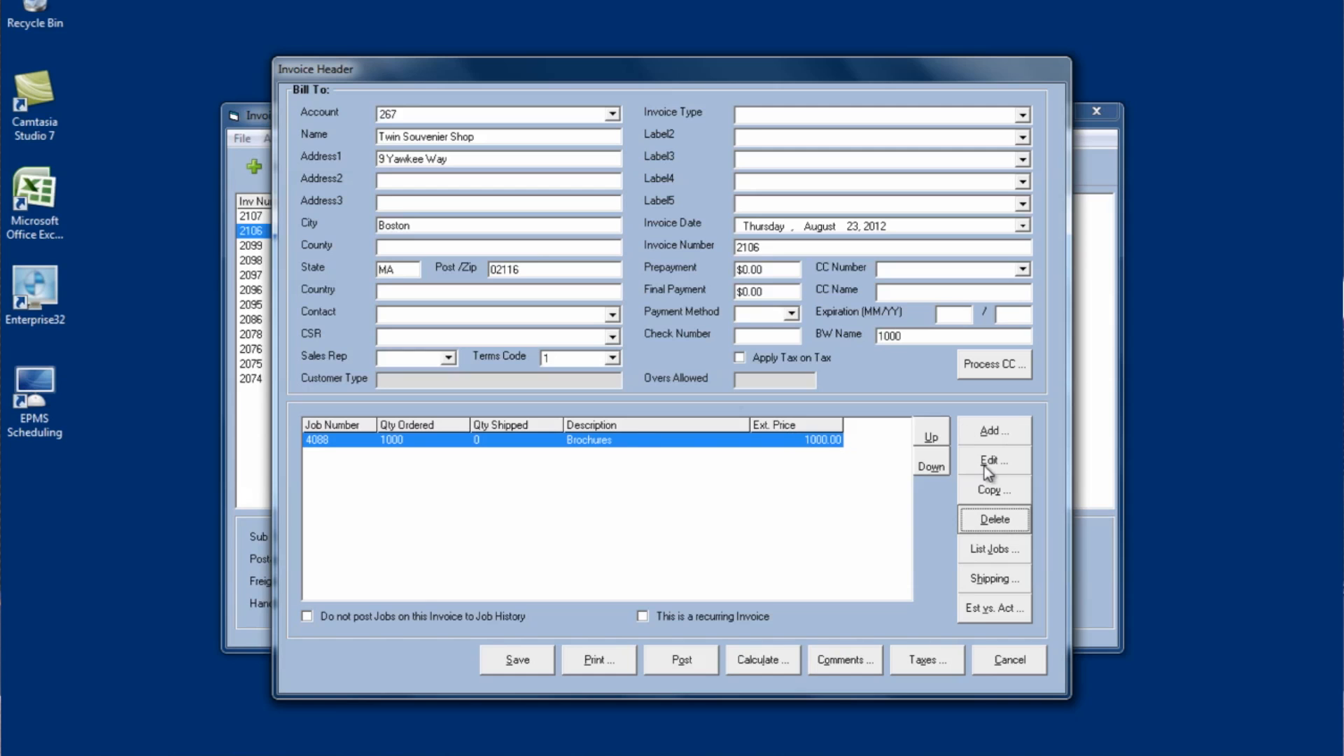
click(994, 459)
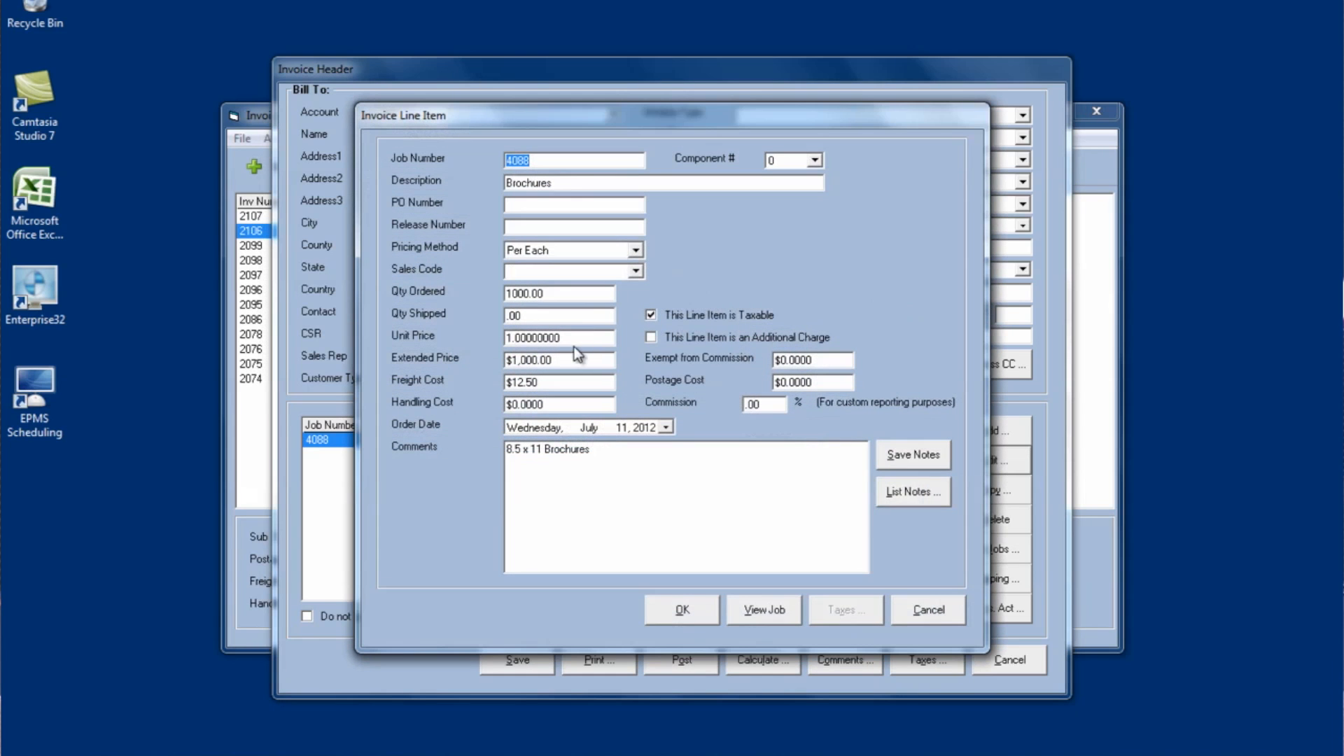
mouse_move(560, 376)
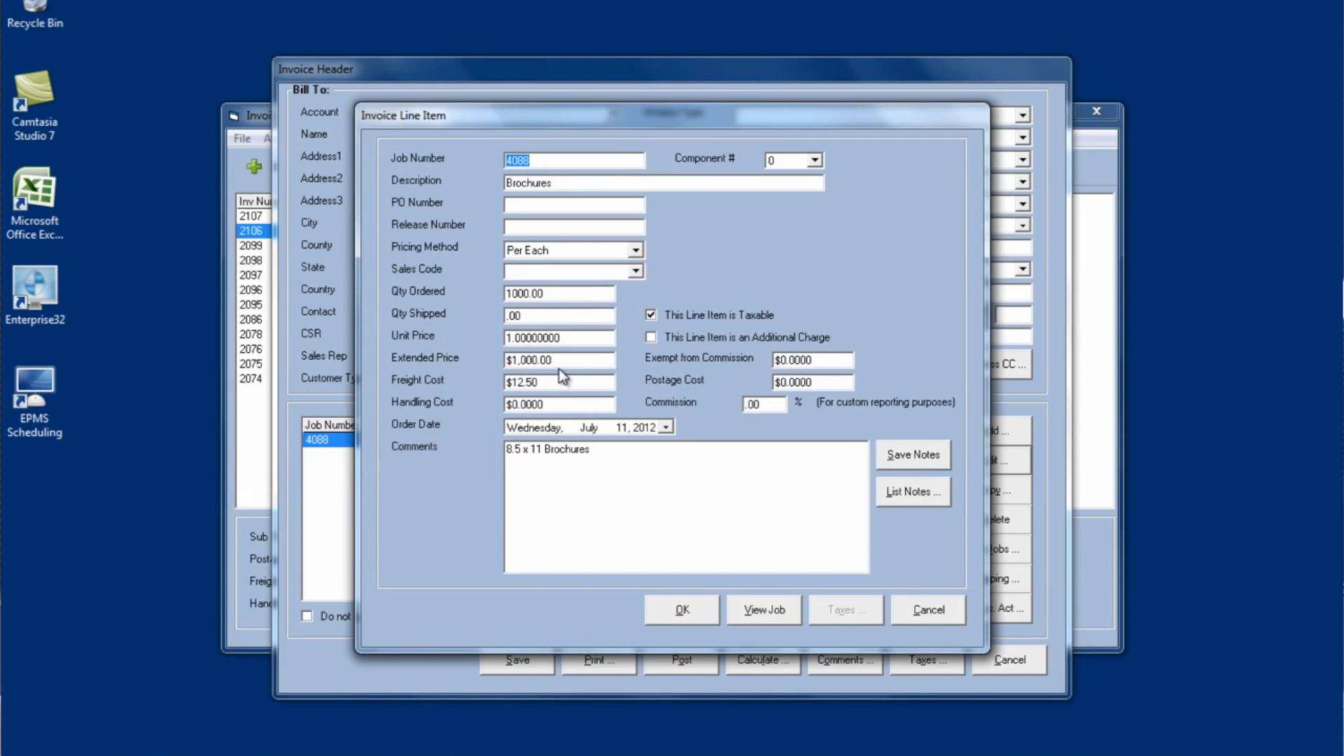
mouse_move(572, 354)
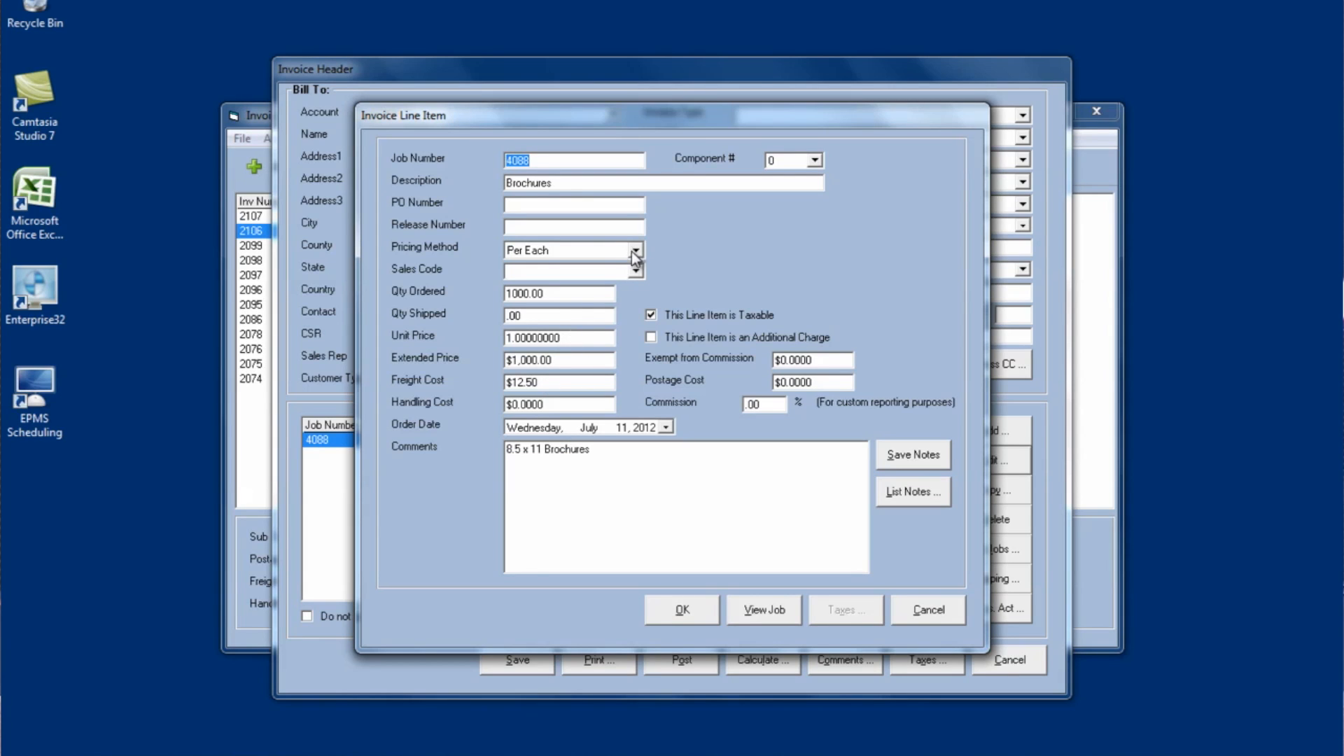
Step: Set job 4088's line to Total pricing with a 500 unit price
click(634, 250)
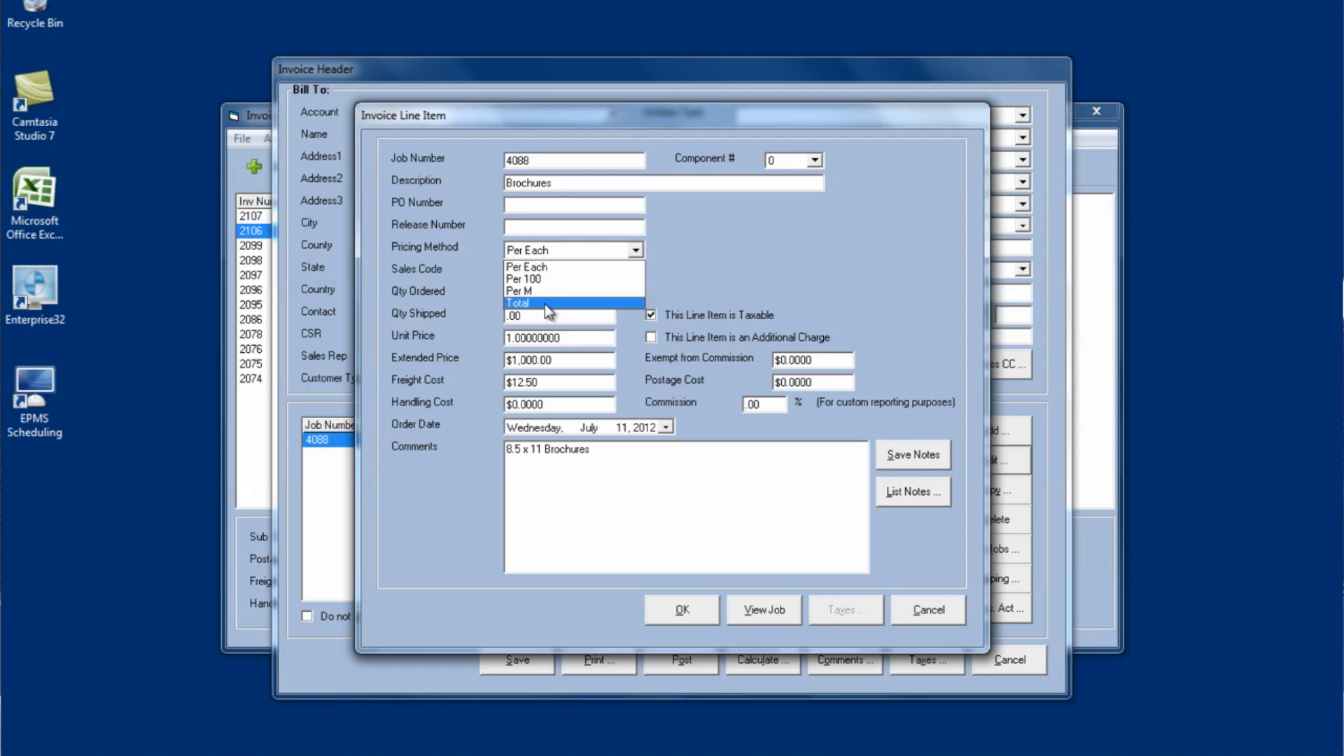
click(517, 303)
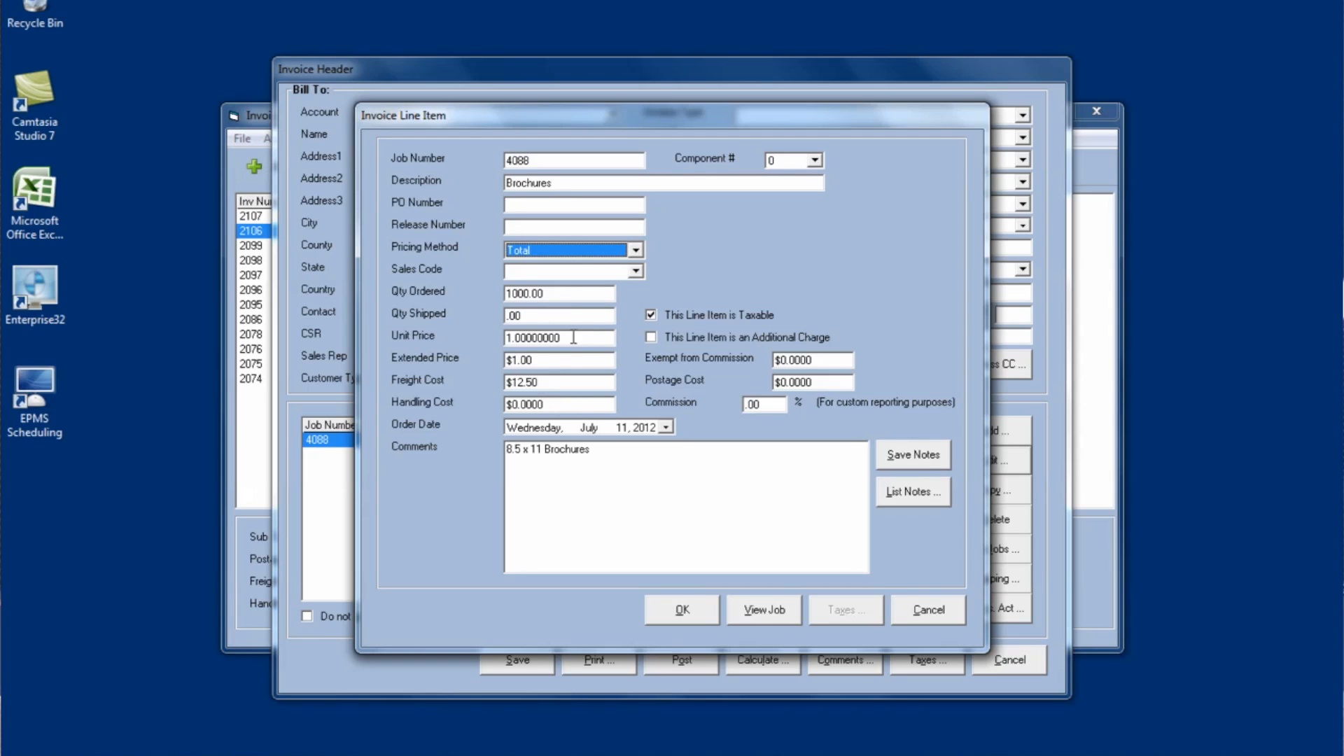
mouse_move(558, 375)
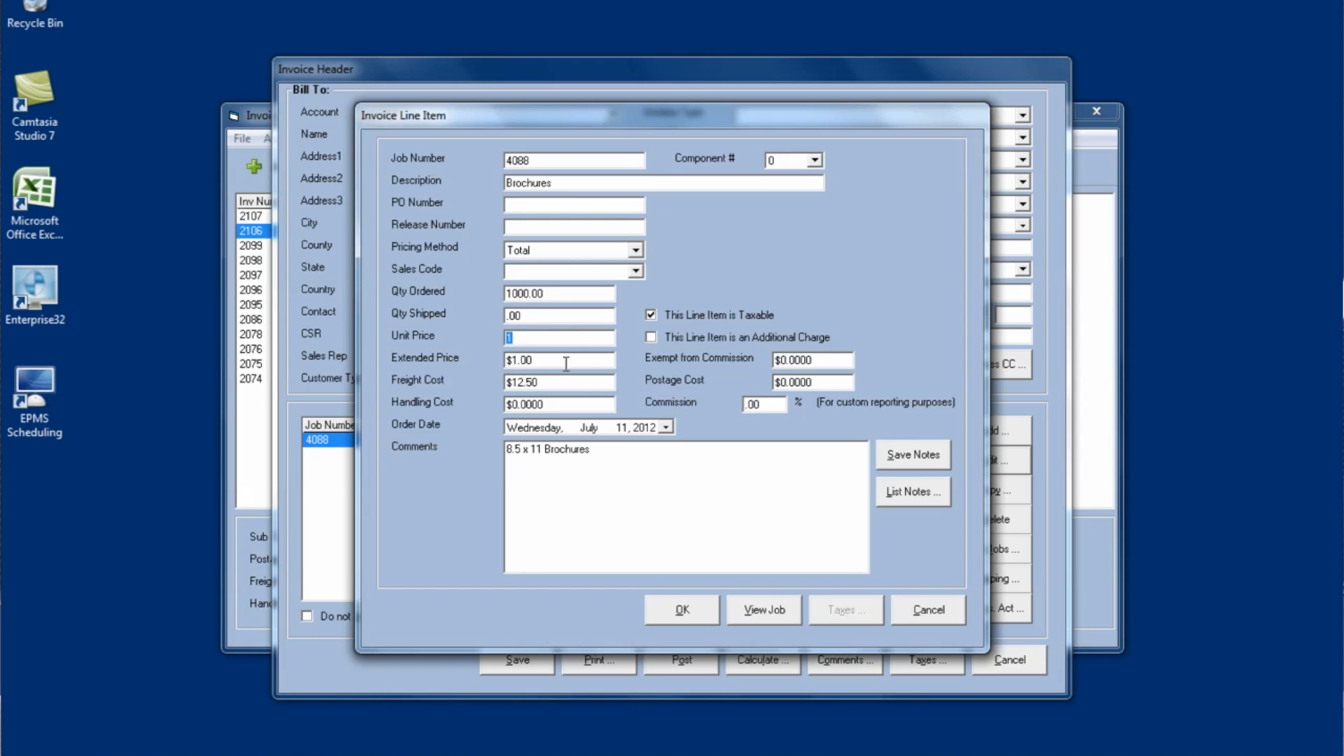
text(000)
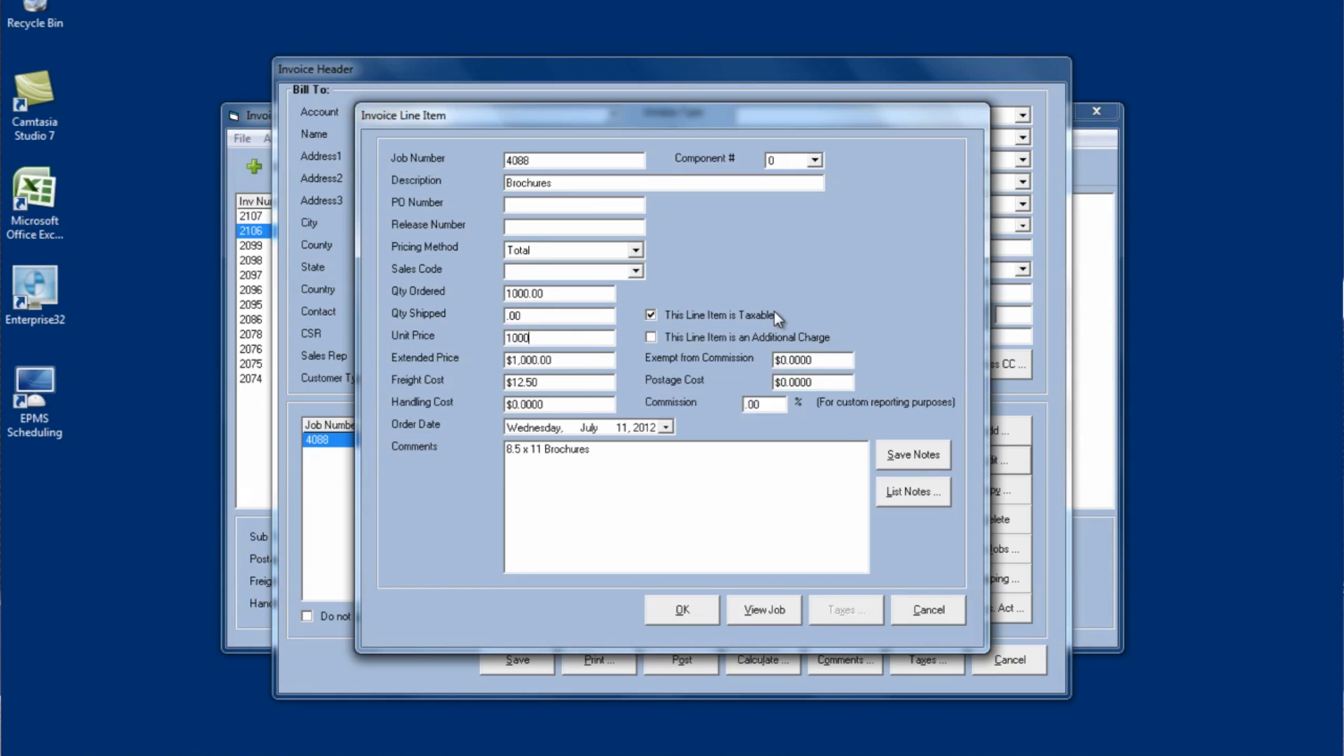
mouse_move(632, 336)
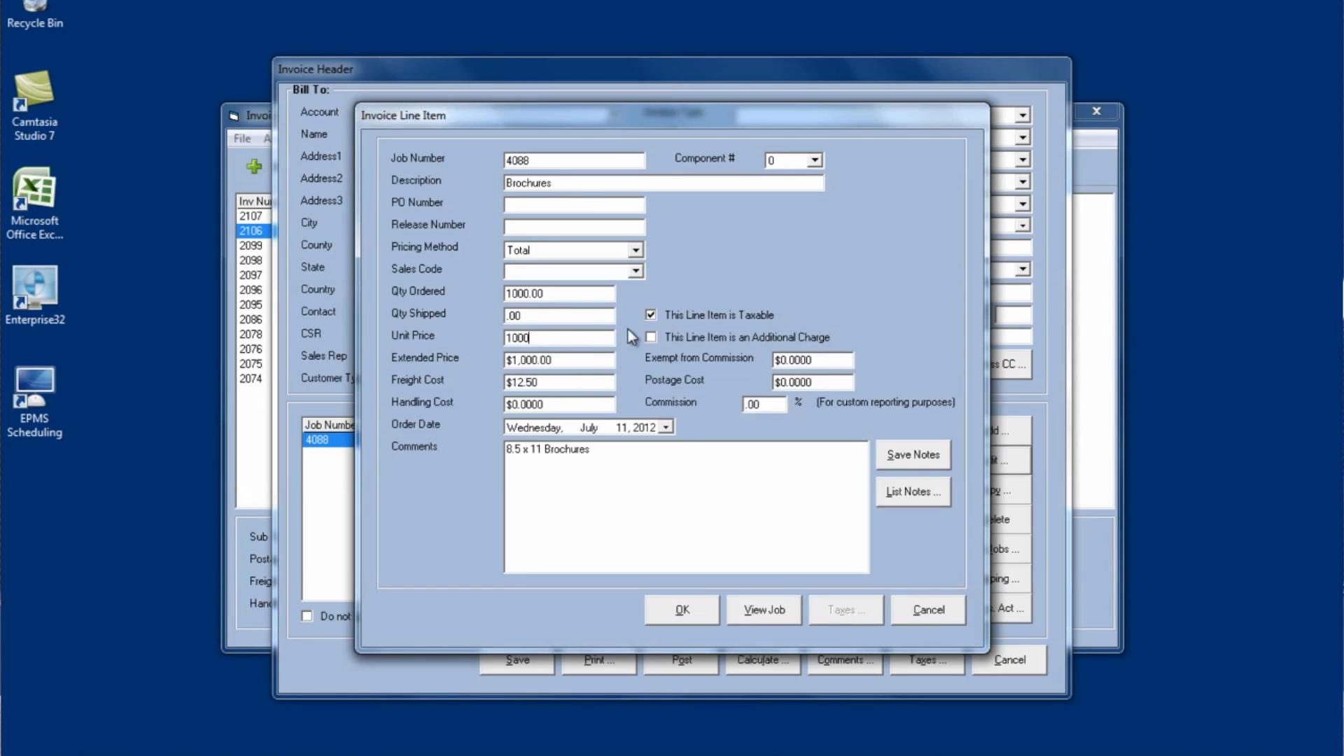
text(500)
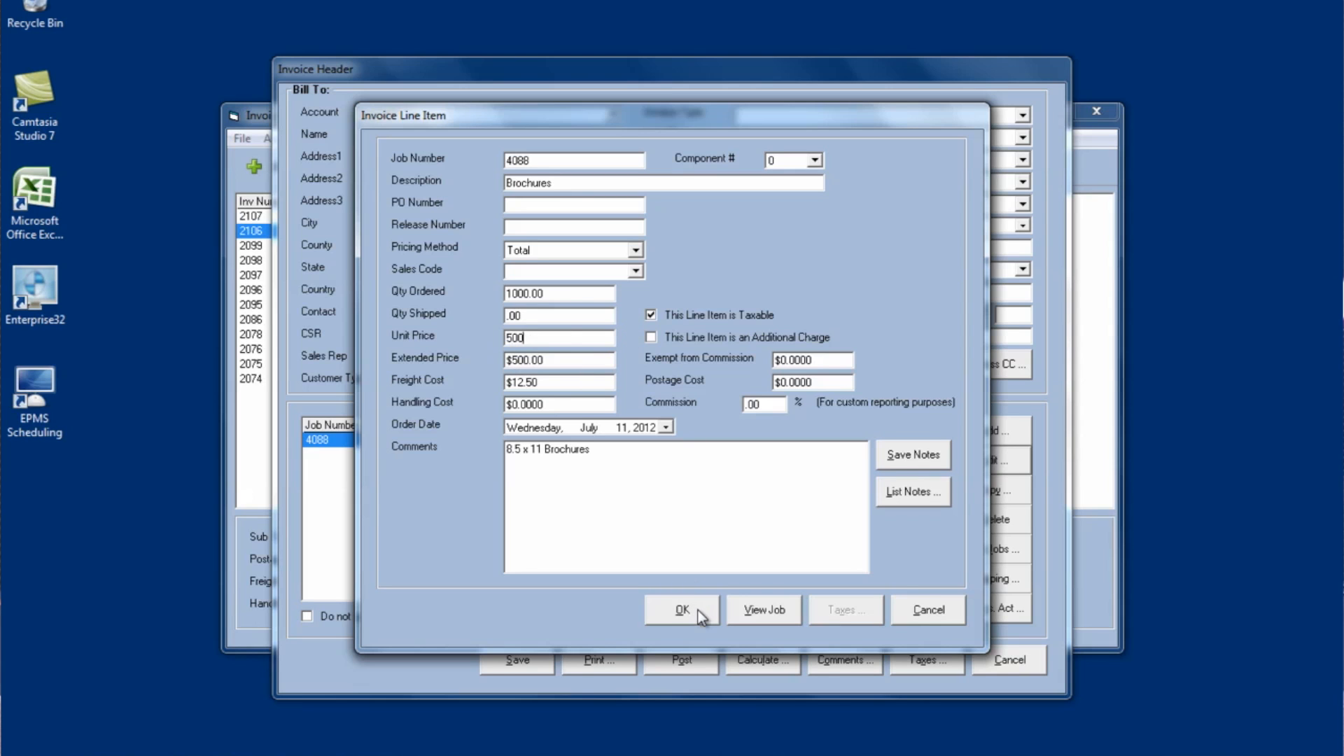
click(680, 610)
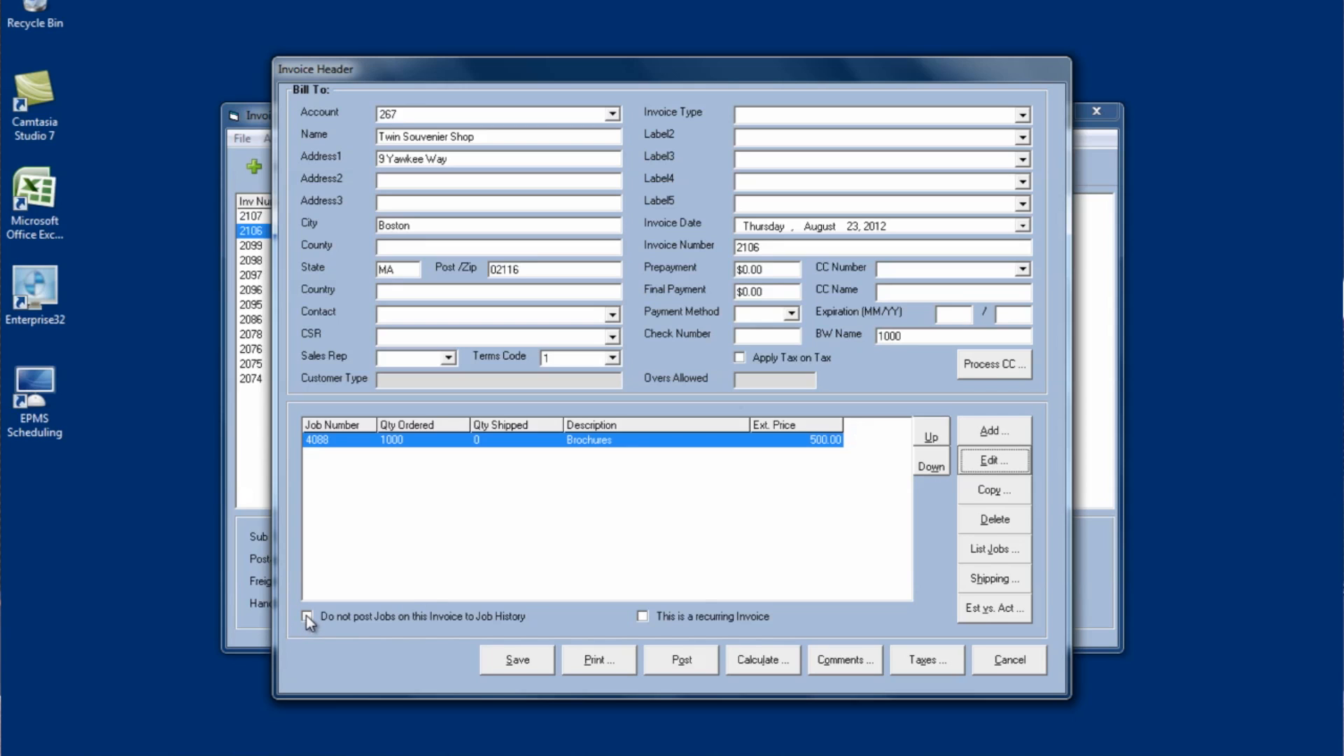
Step: Post invoice 2106 with 'Do not post Jobs on this Invoice to Job History' checked
click(308, 617)
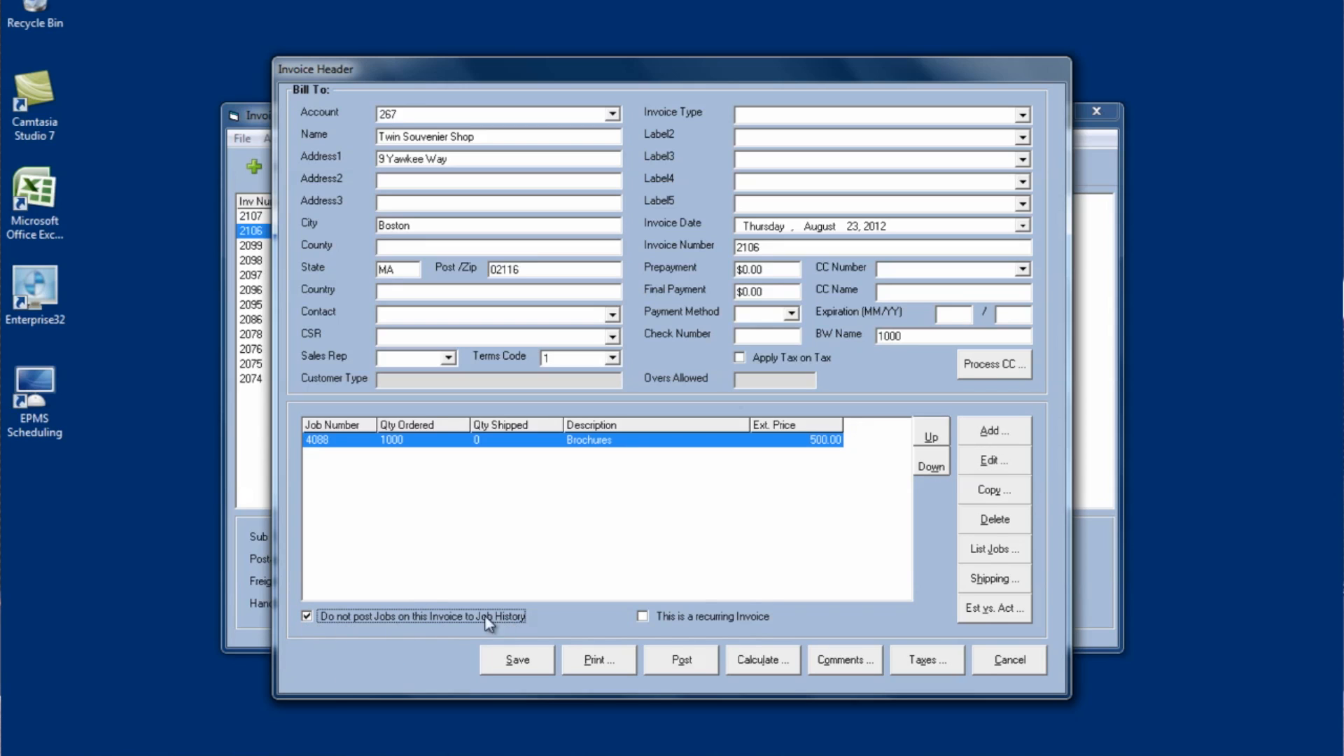
mouse_move(652, 683)
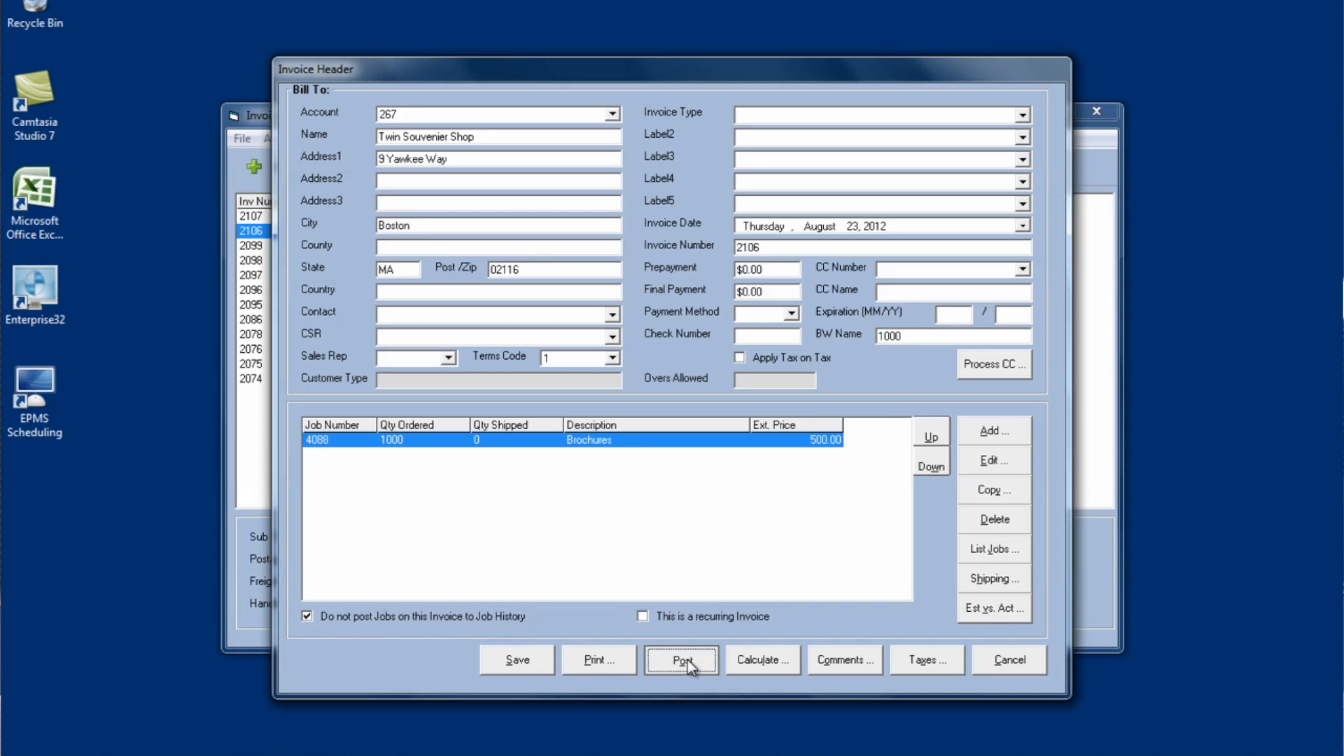
click(680, 659)
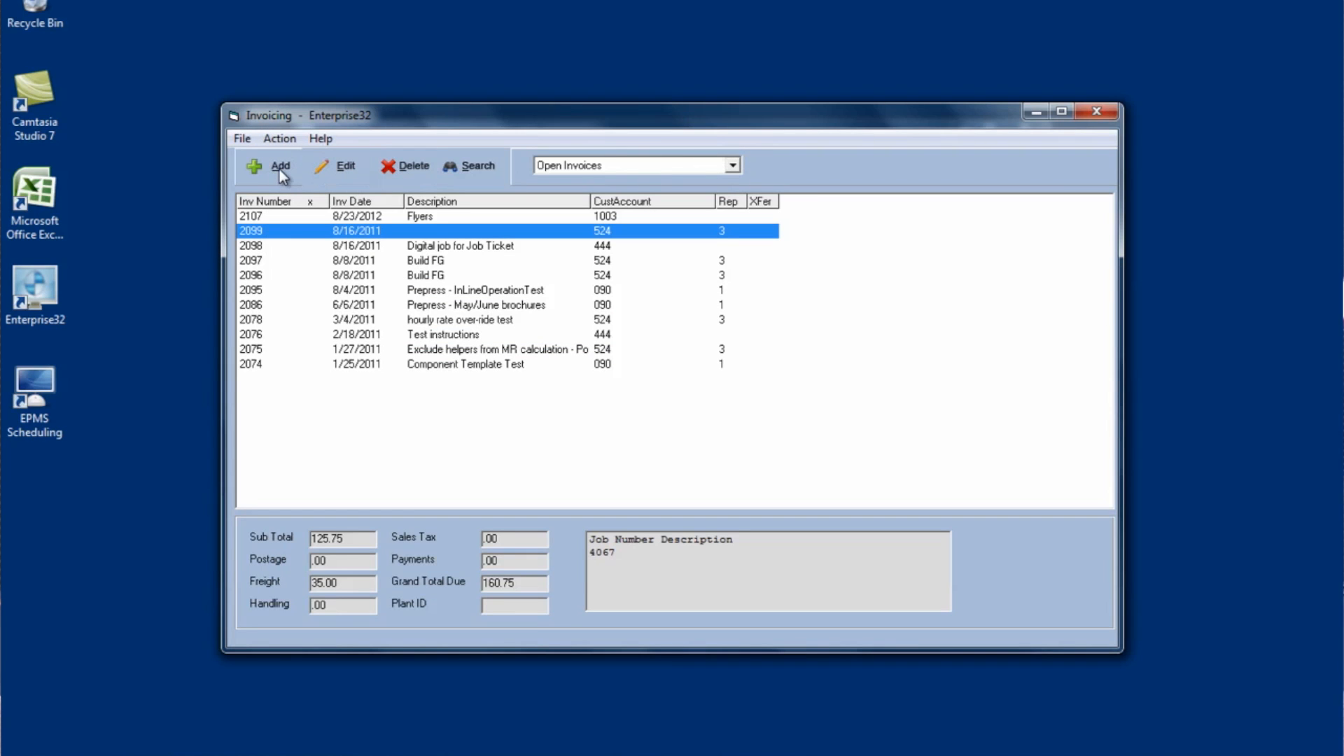
Step: Create a new invoice for account 267 Twin Souvenier Shop and add Brochures job 4088
click(280, 166)
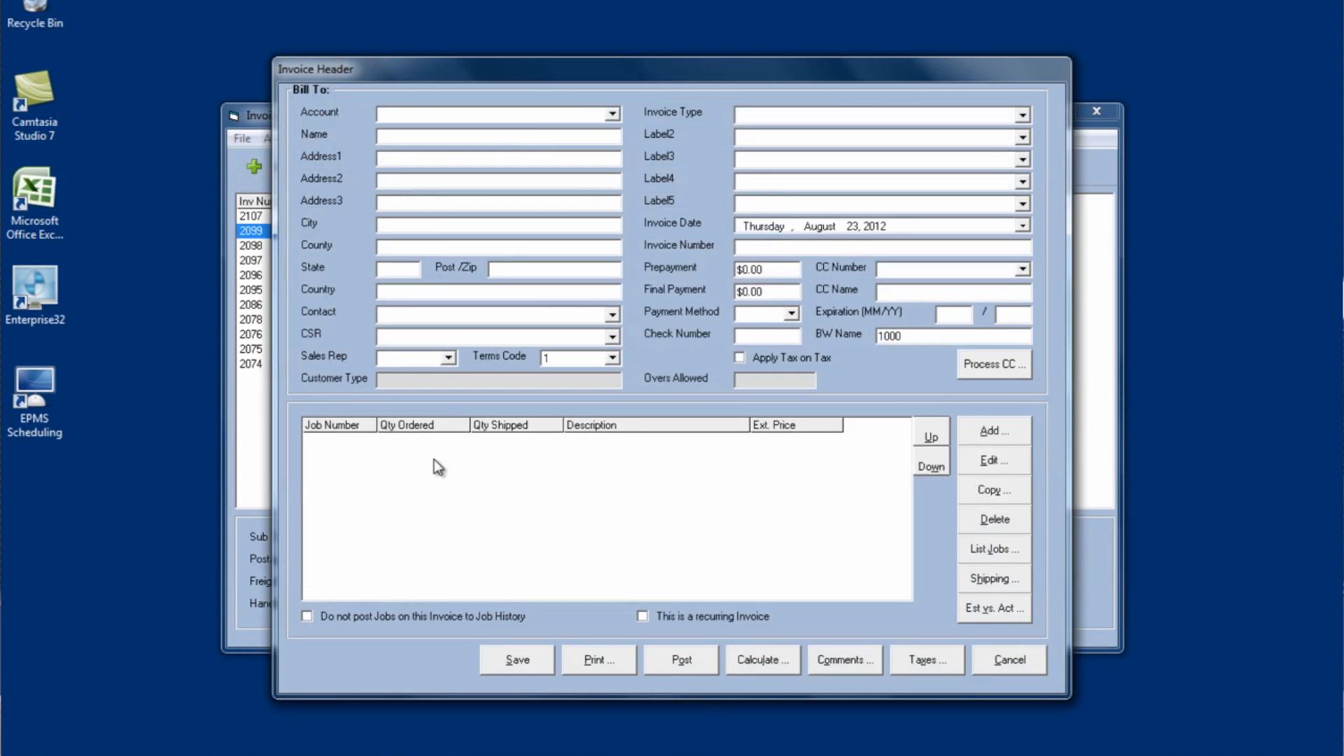
click(609, 113)
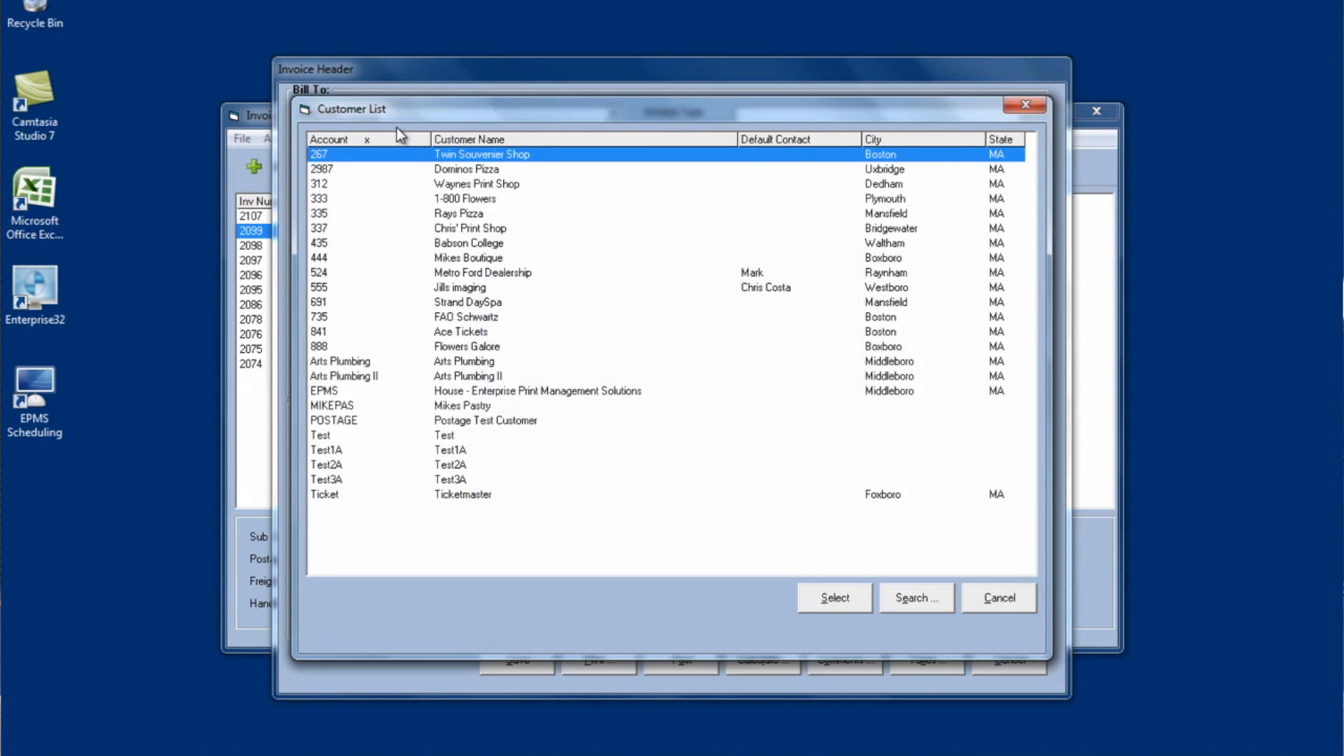
click(833, 598)
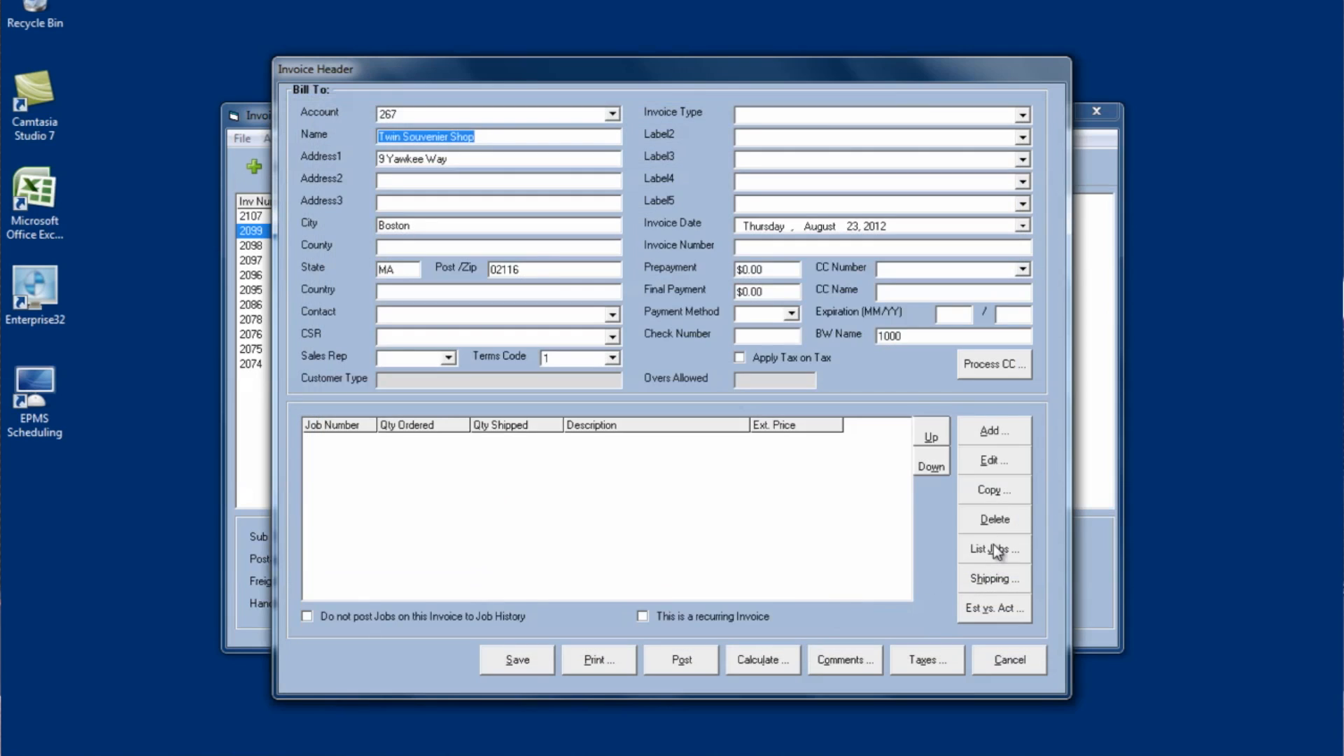
click(993, 549)
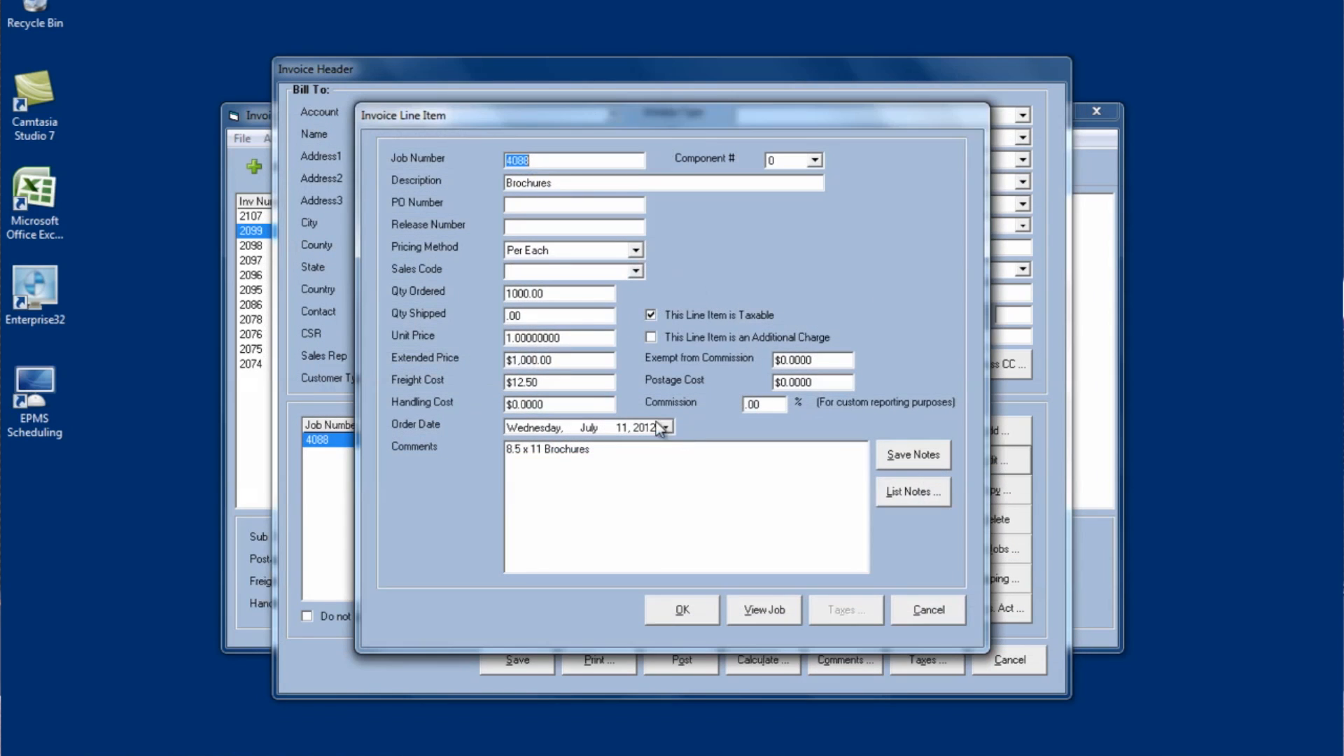
Step: Switch job 4088's line on the new invoice to Total pricing at 500
click(632, 250)
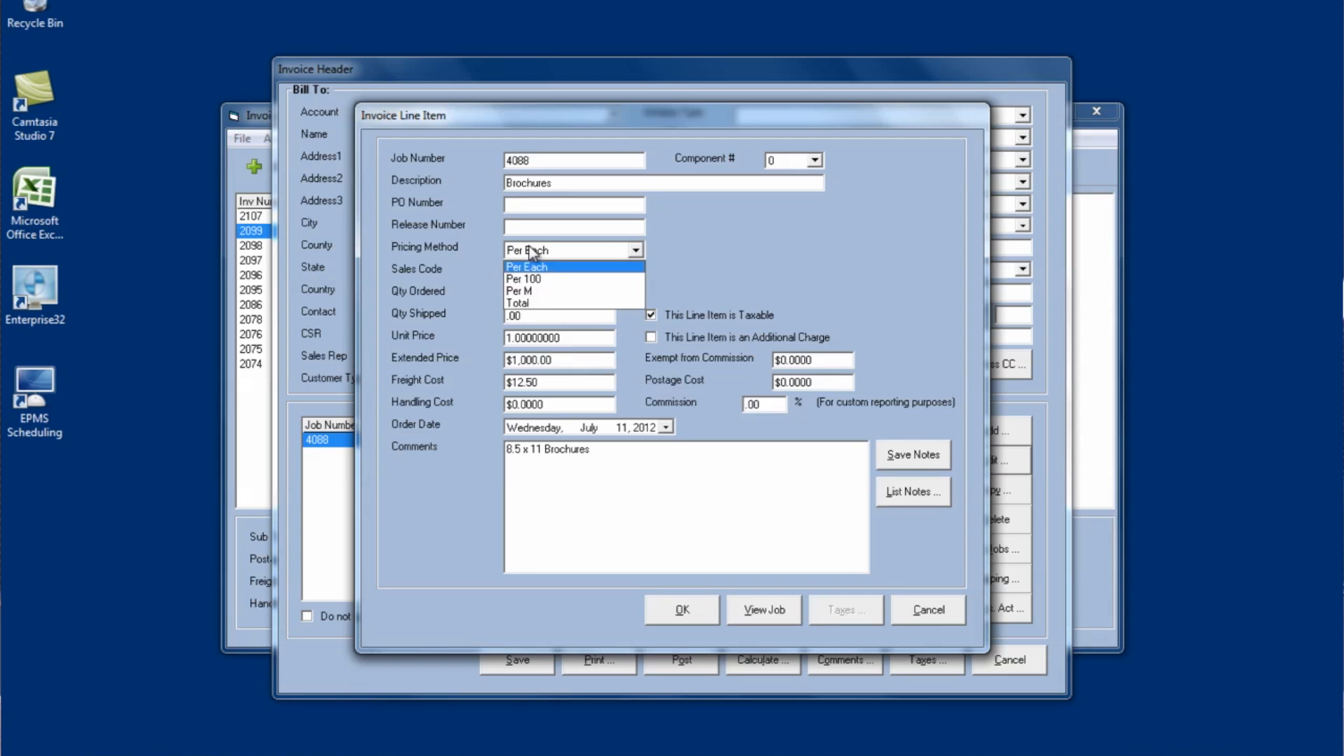
click(519, 302)
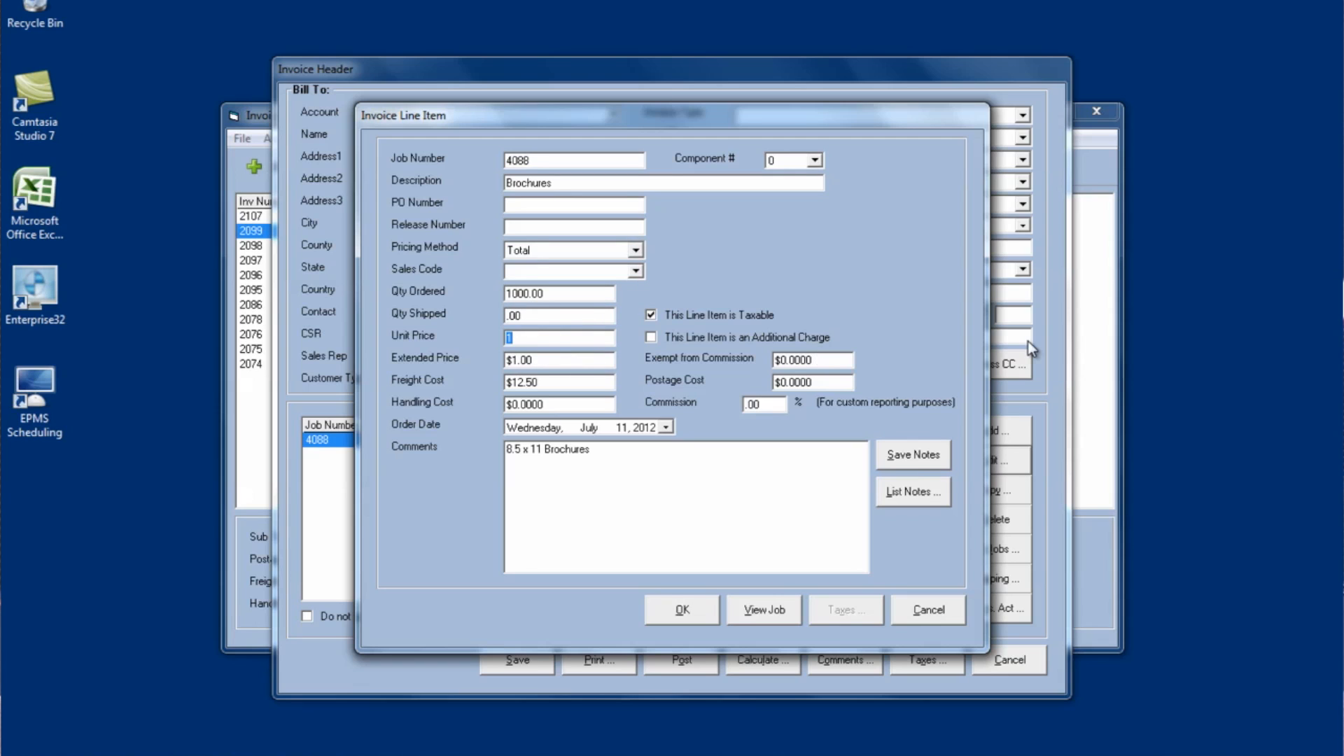
text(500)
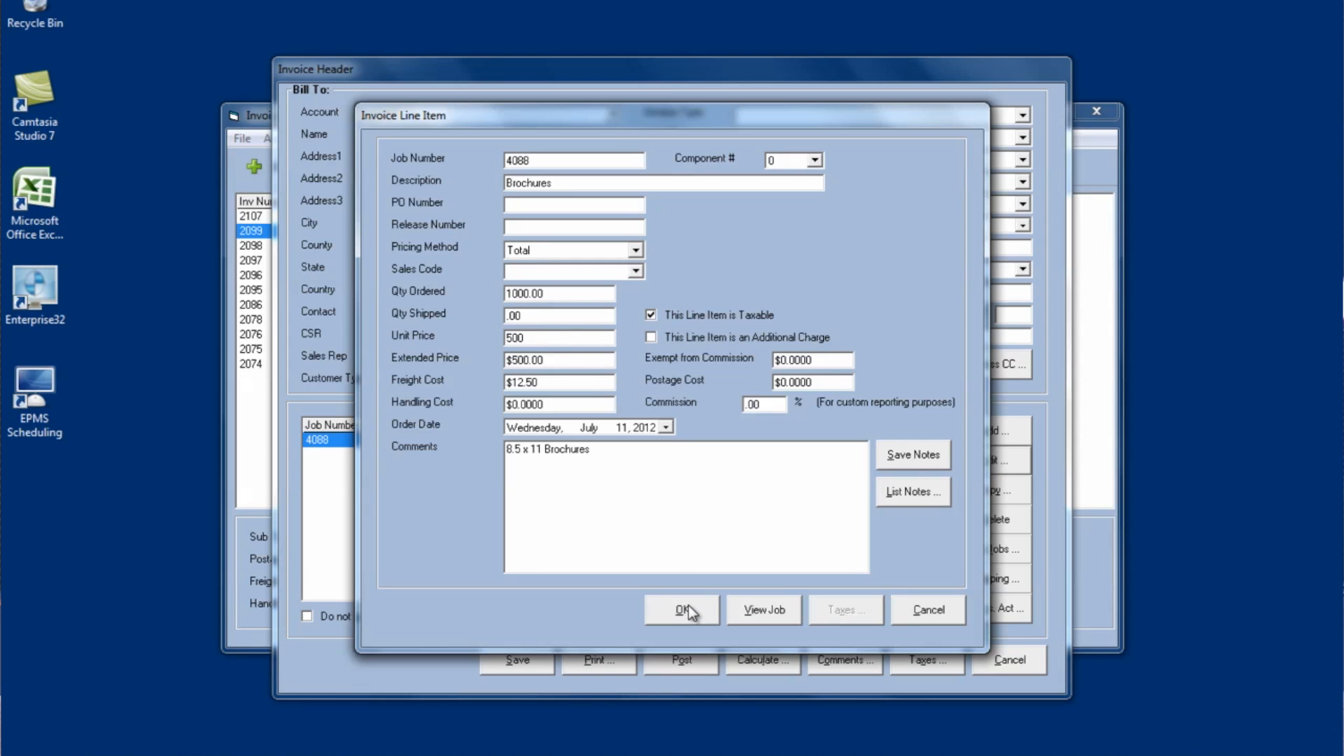
click(680, 610)
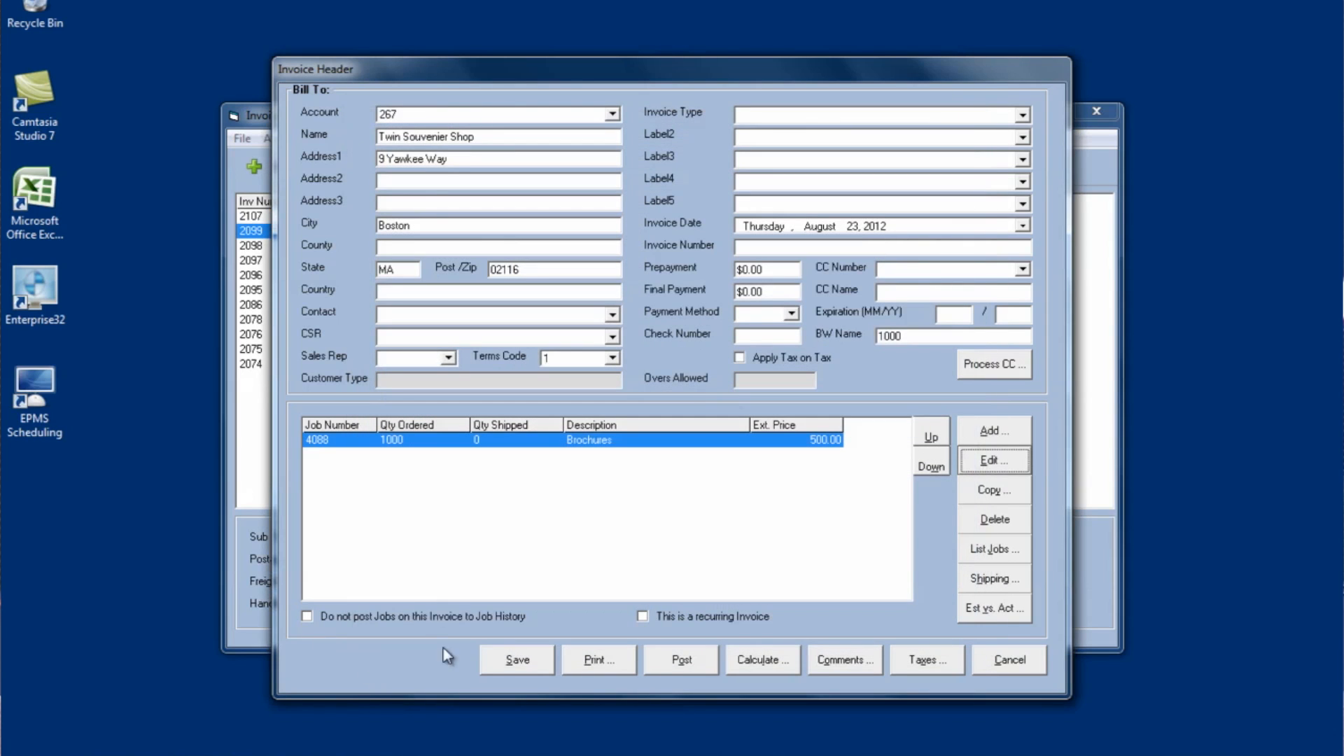
mouse_move(363, 652)
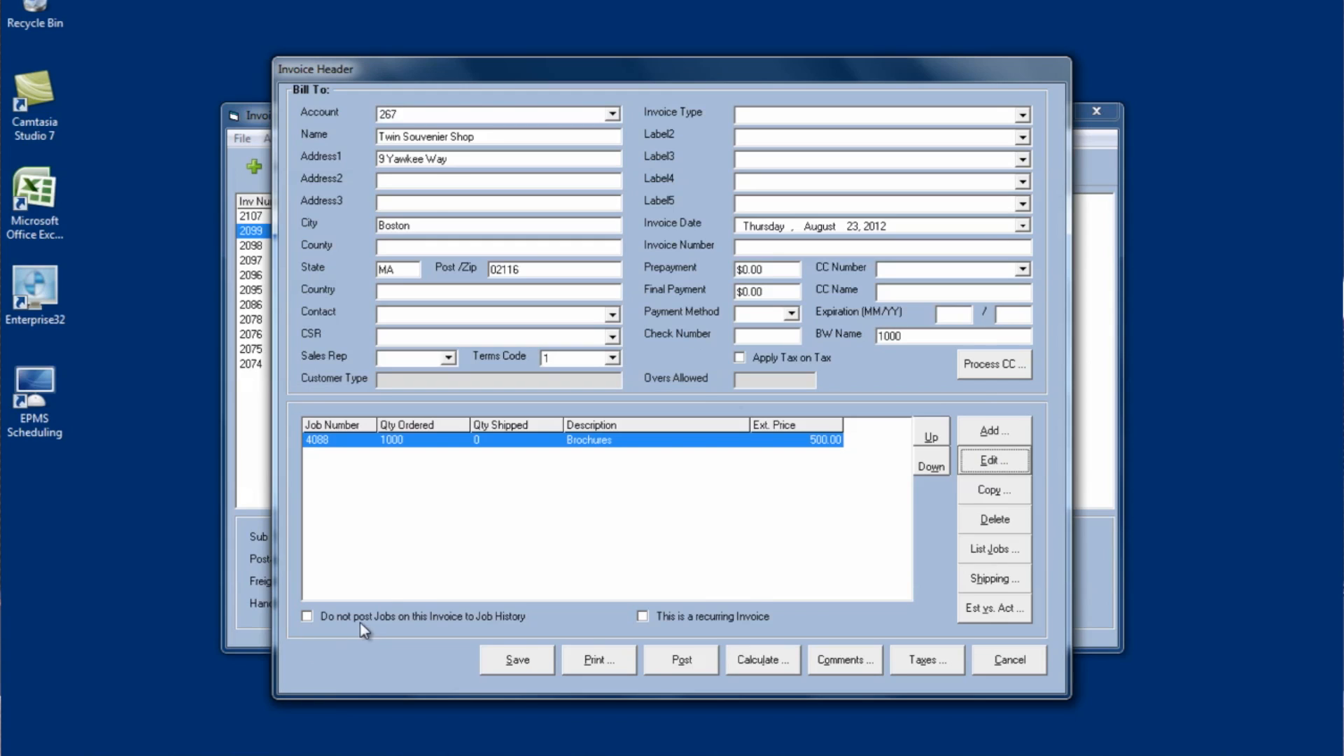